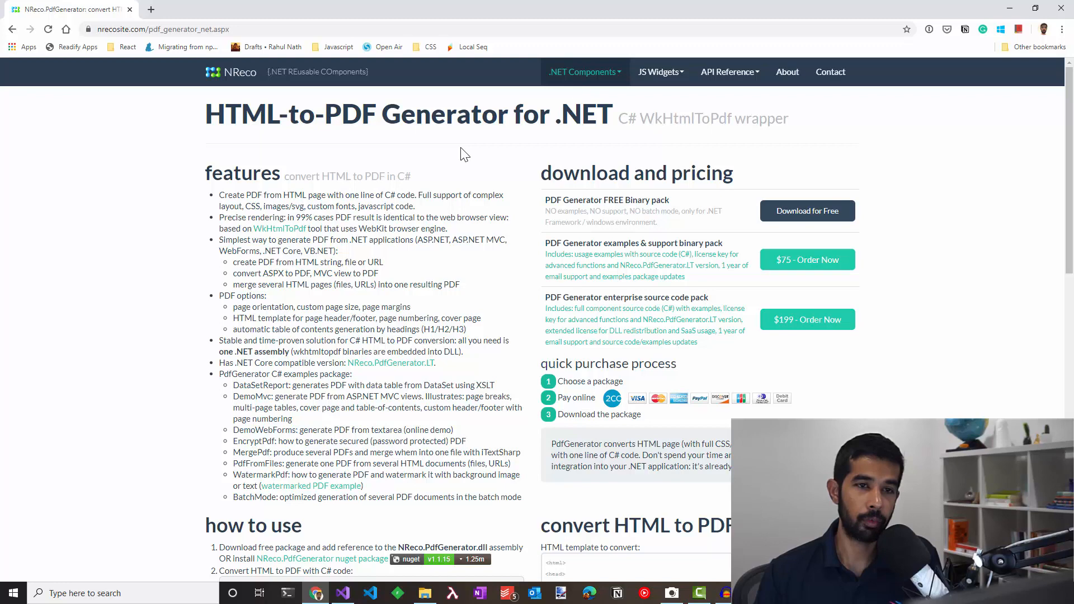
pyautogui.moveTo(675, 145)
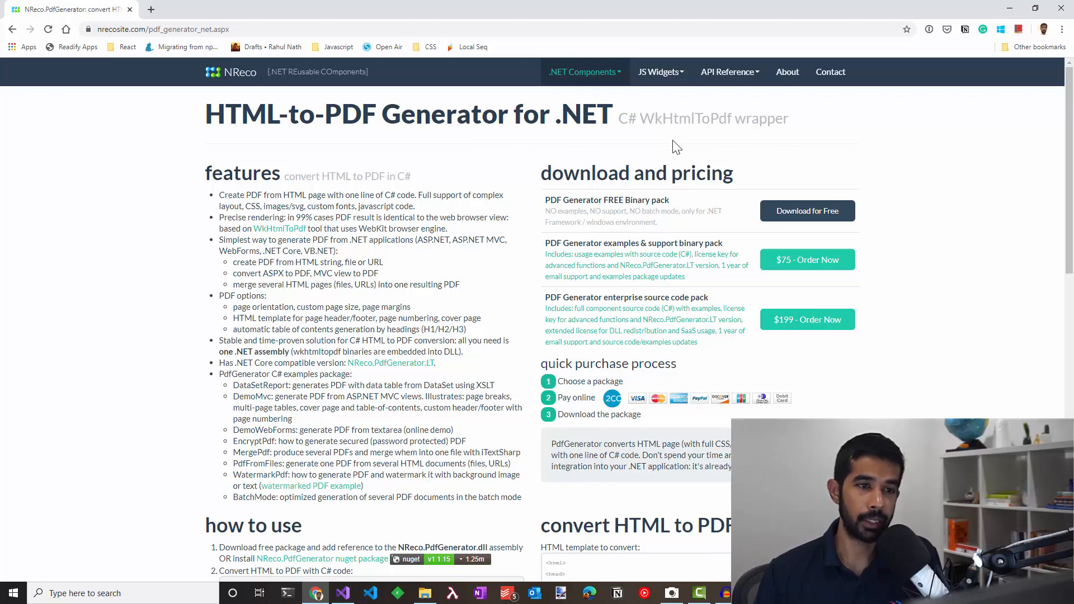
pyautogui.moveTo(685, 120)
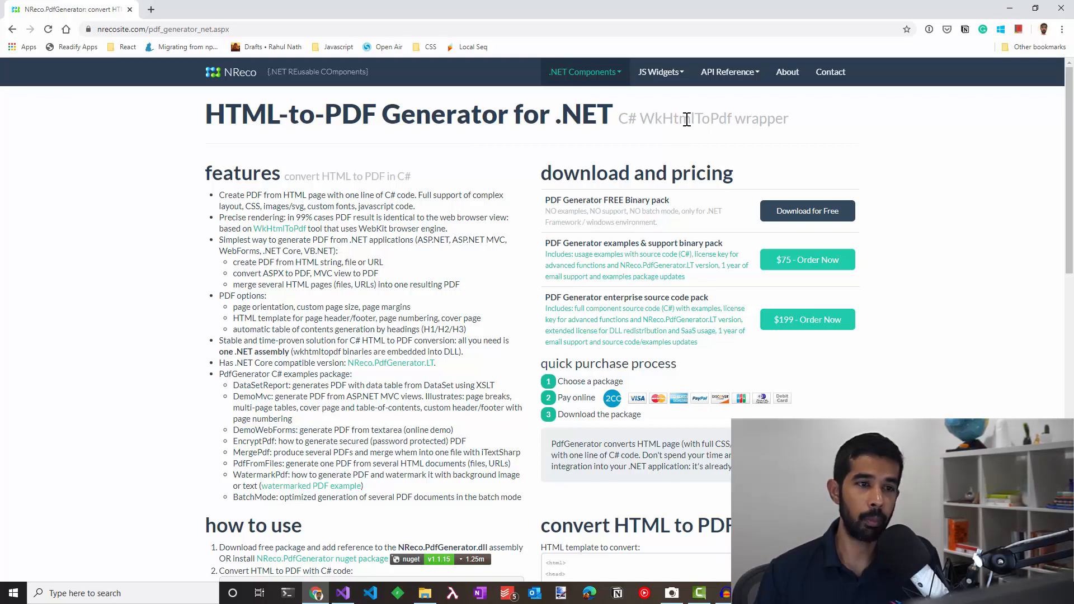
pyautogui.moveTo(598, 224)
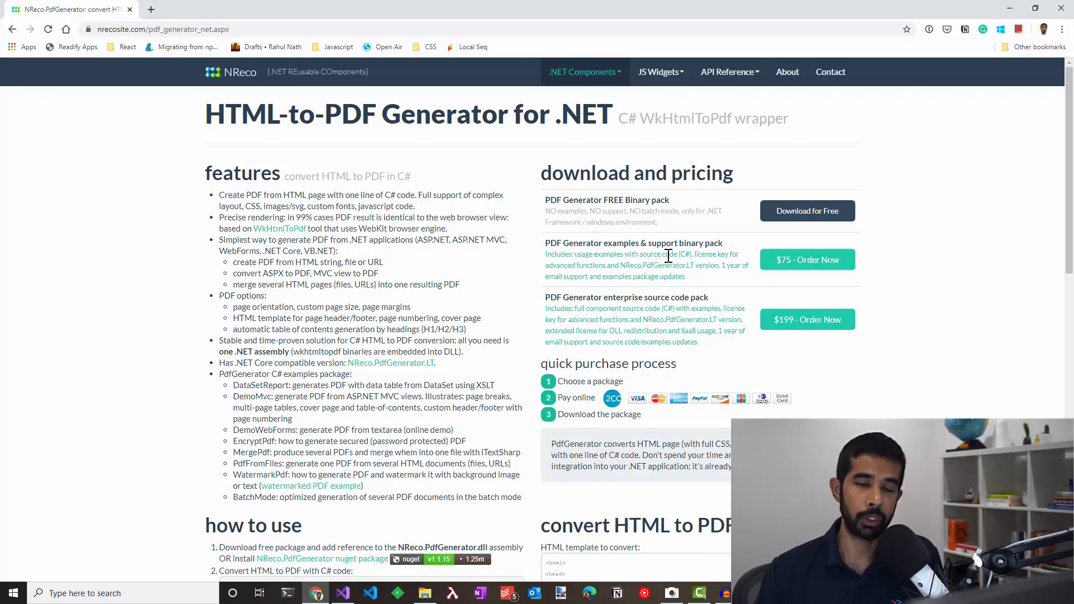
# Step: Review the NReco FAQ on free versus commercial use, then return to Visual Studio
pyautogui.scroll(-3)
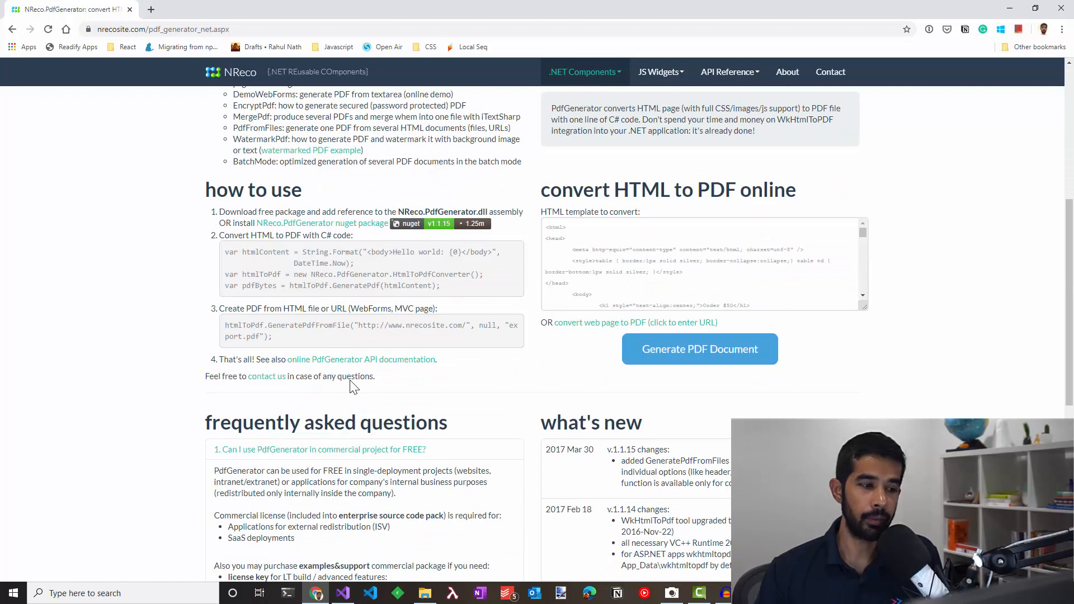
pyautogui.scroll(-3)
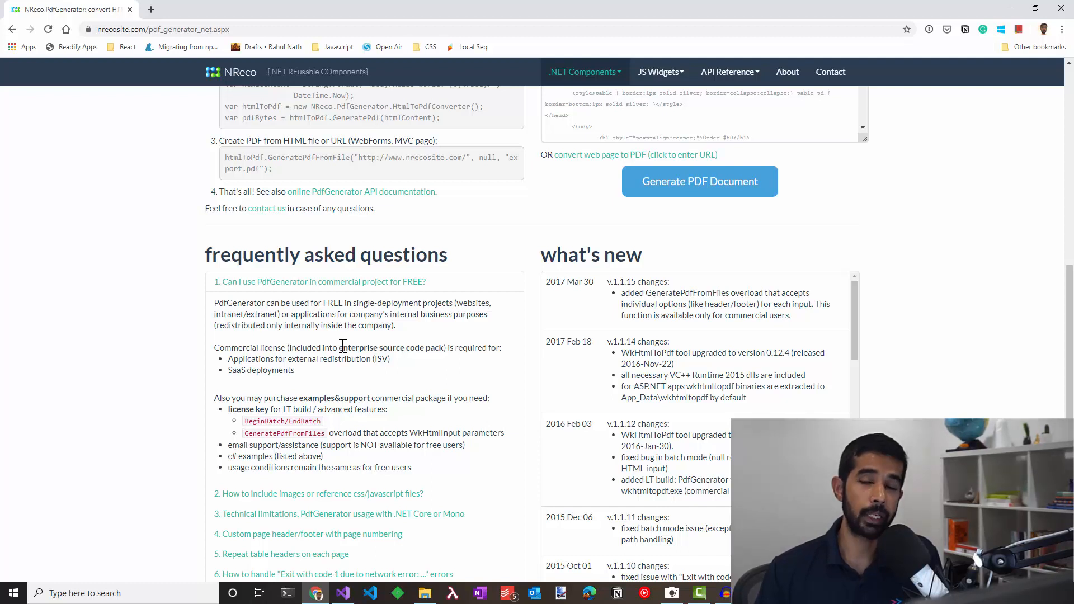
pyautogui.moveTo(375, 382)
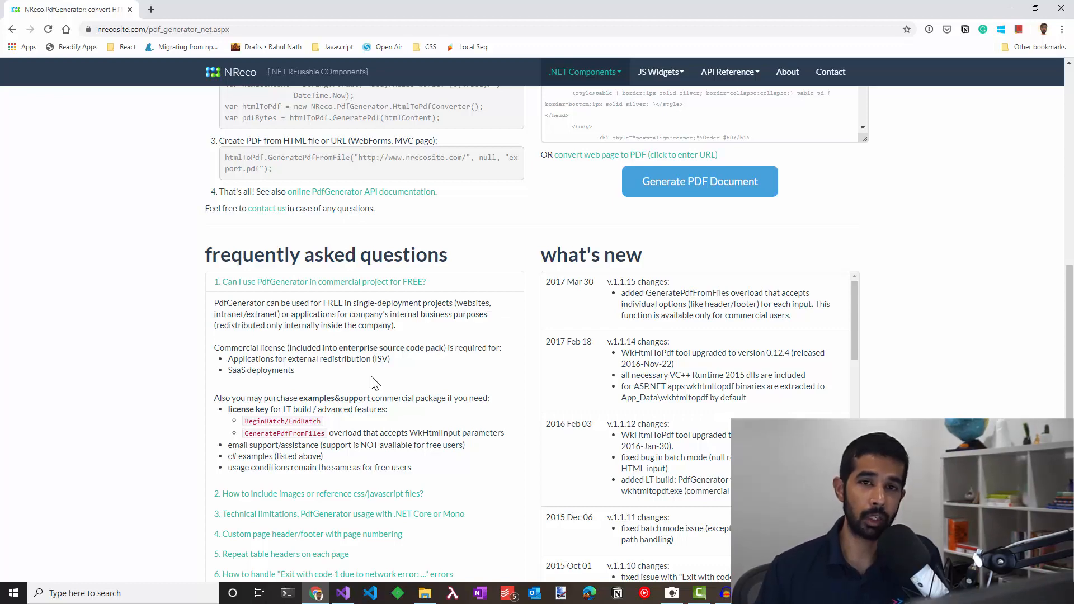
pyautogui.click(342, 593)
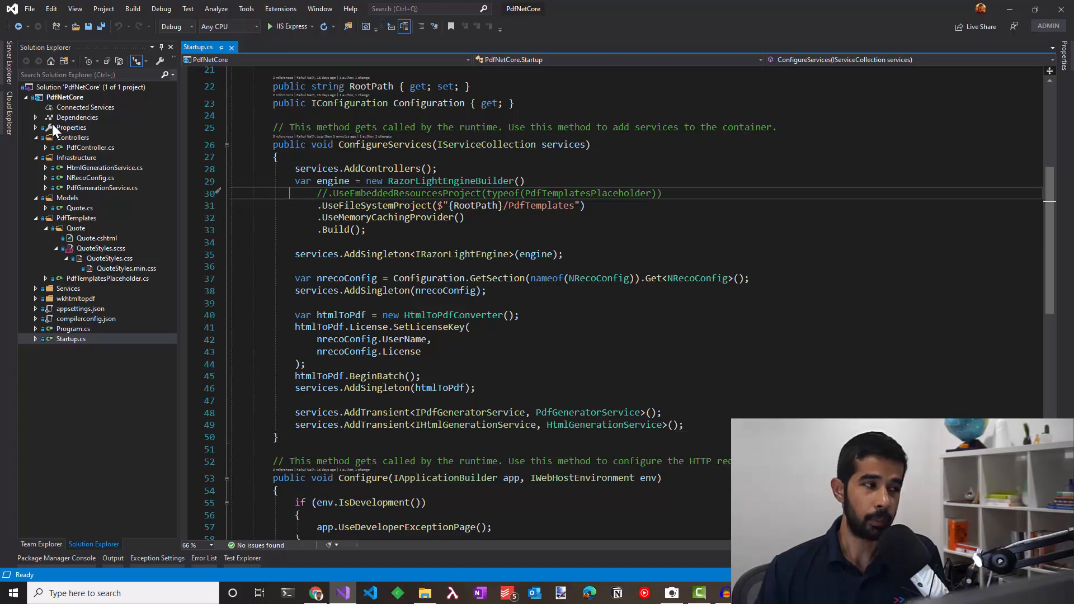
pyautogui.click(35, 118)
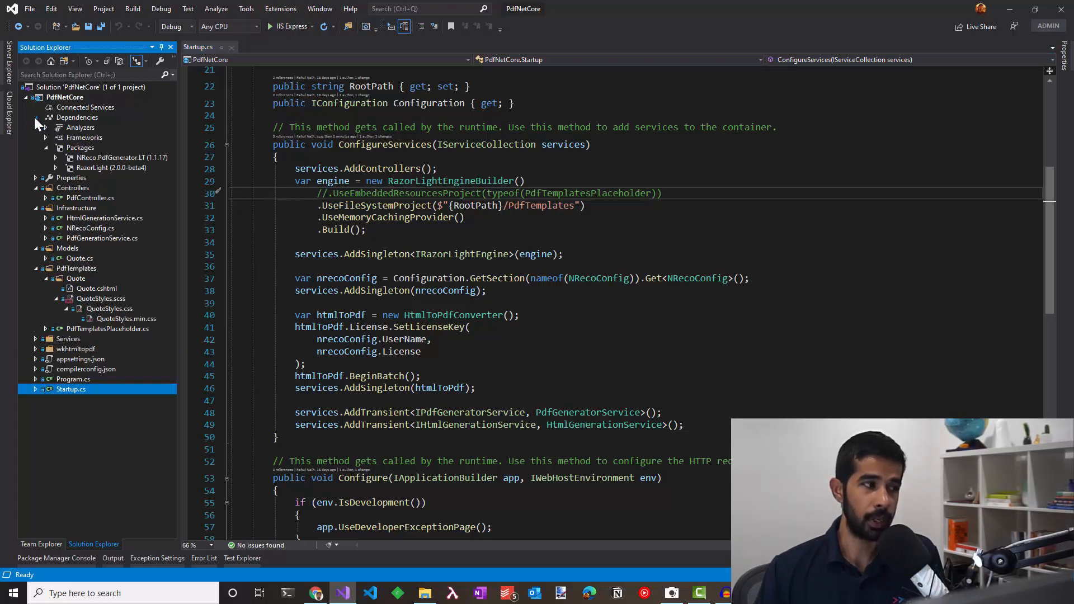
pyautogui.click(122, 158)
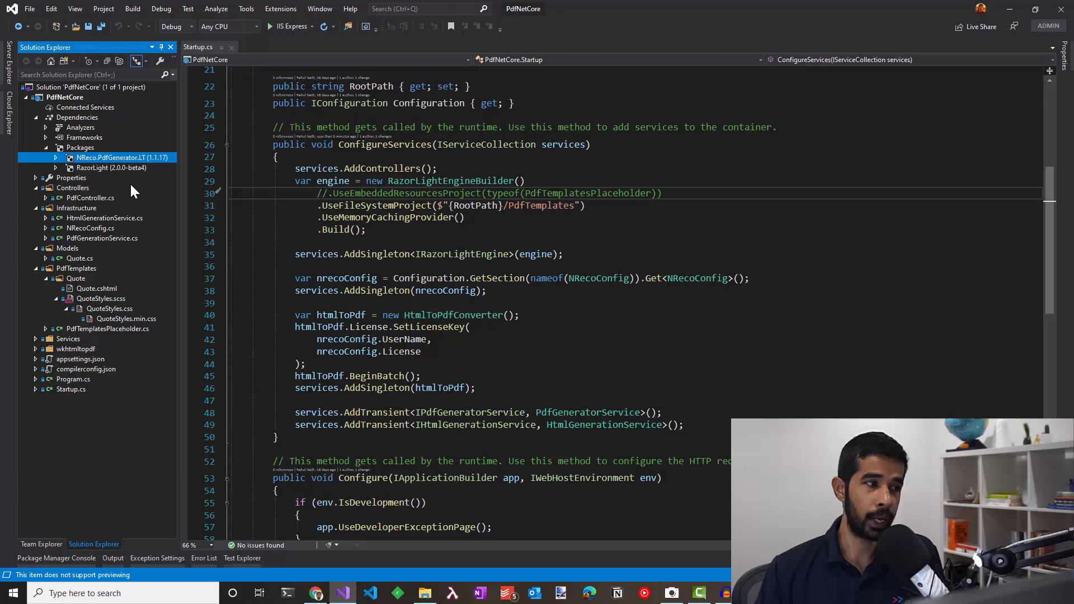
pyautogui.moveTo(145, 168)
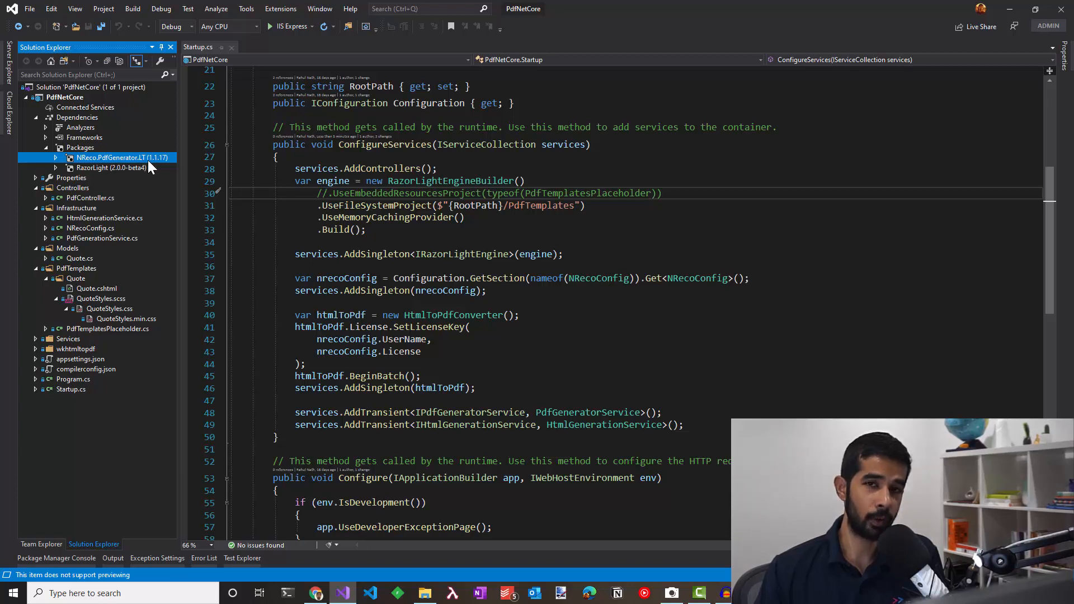
pyautogui.moveTo(96, 174)
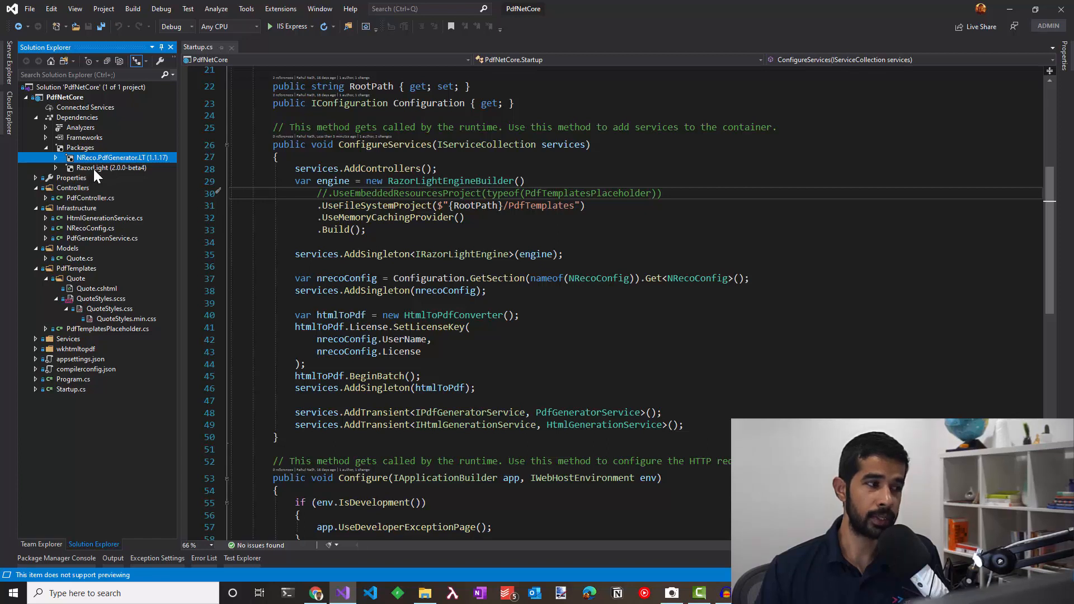
pyautogui.click(111, 168)
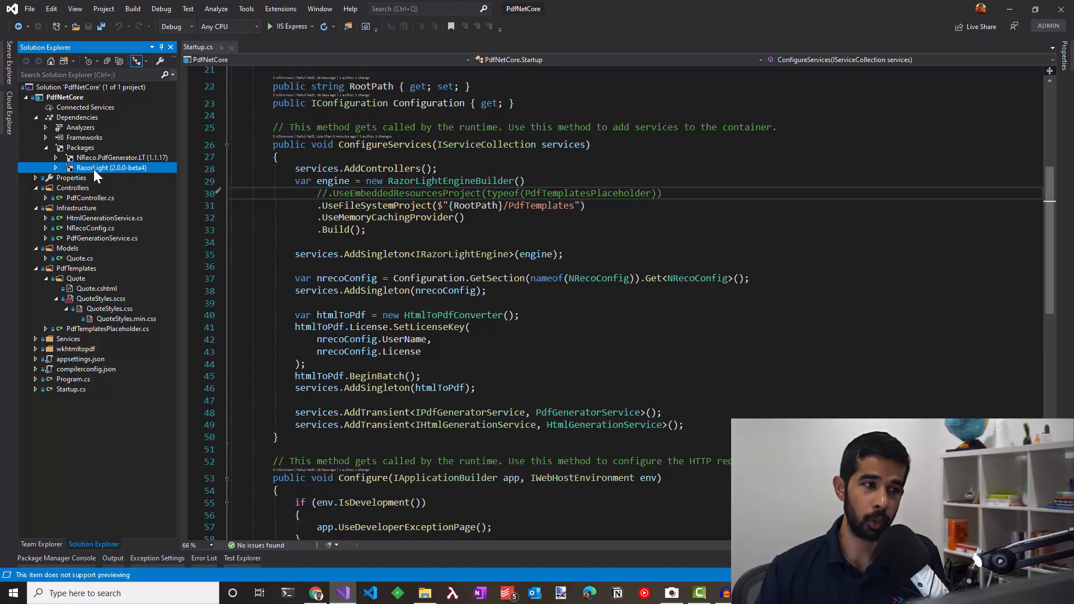
pyautogui.scroll(-3)
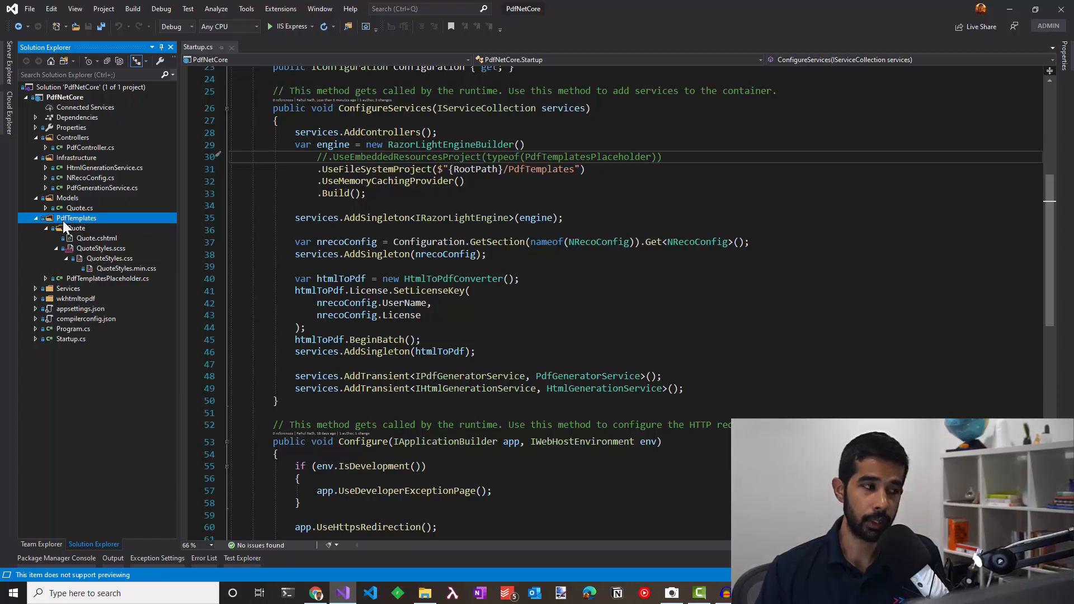
# Step: Expand the Quote template folder and open the Quote.cshtml Razor template
pyautogui.click(54, 227)
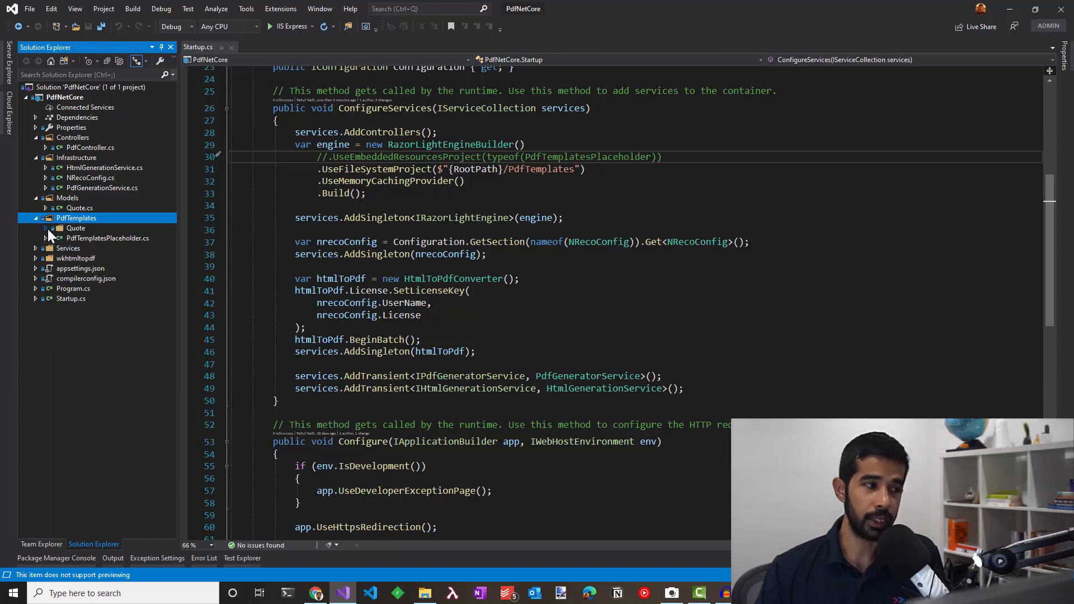
pyautogui.click(54, 228)
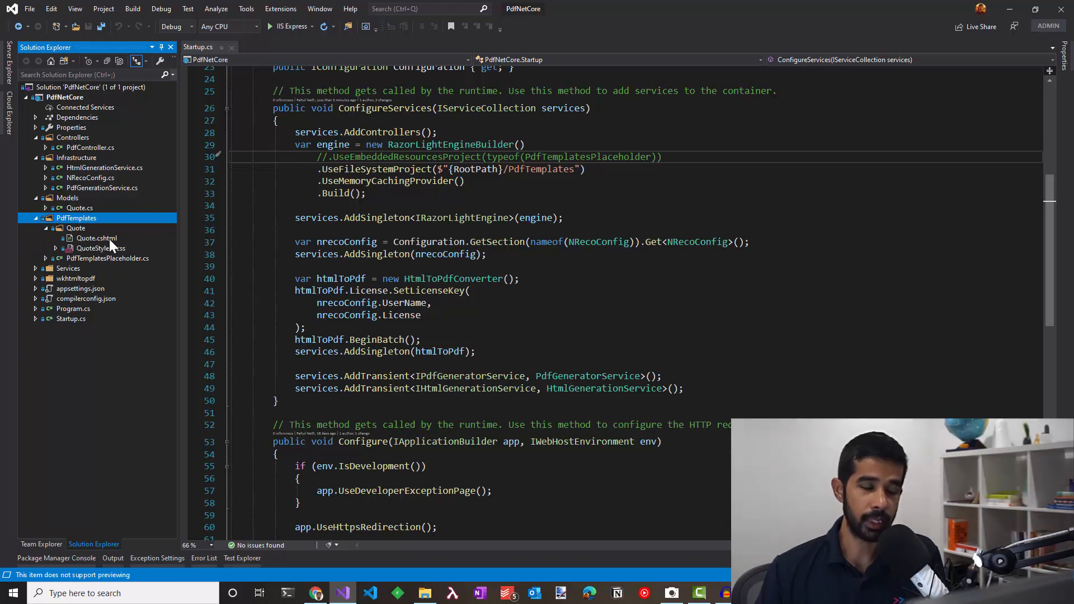
pyautogui.doubleClick(97, 237)
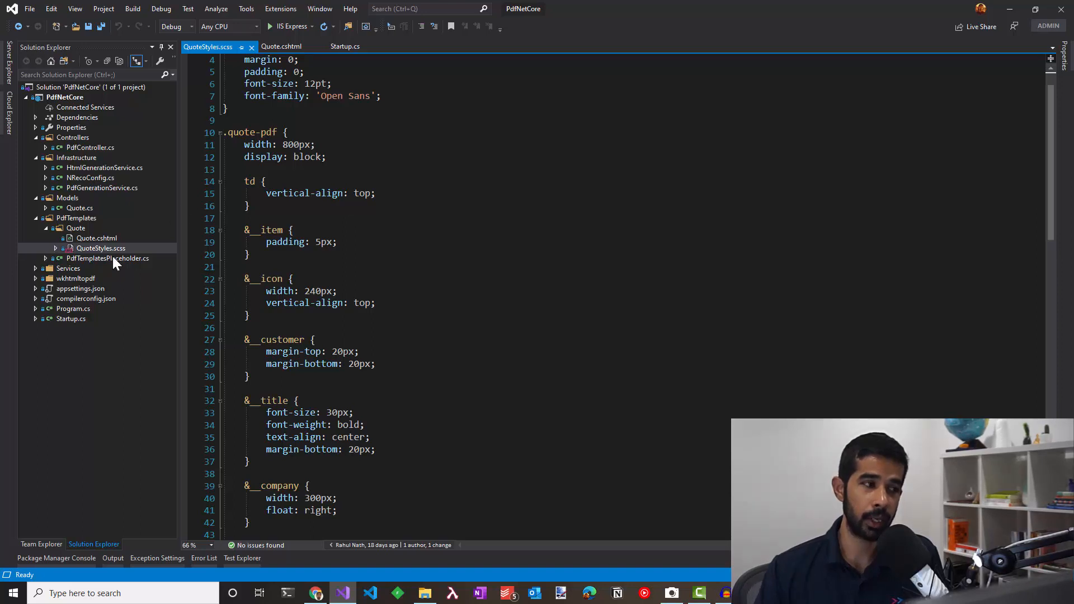
# Step: Re-compile QuoteStyles.scss with Web Compiler, reveal QuoteStyles.css and .min.css, collapse PdfTemplates
pyautogui.rightClick(101, 248)
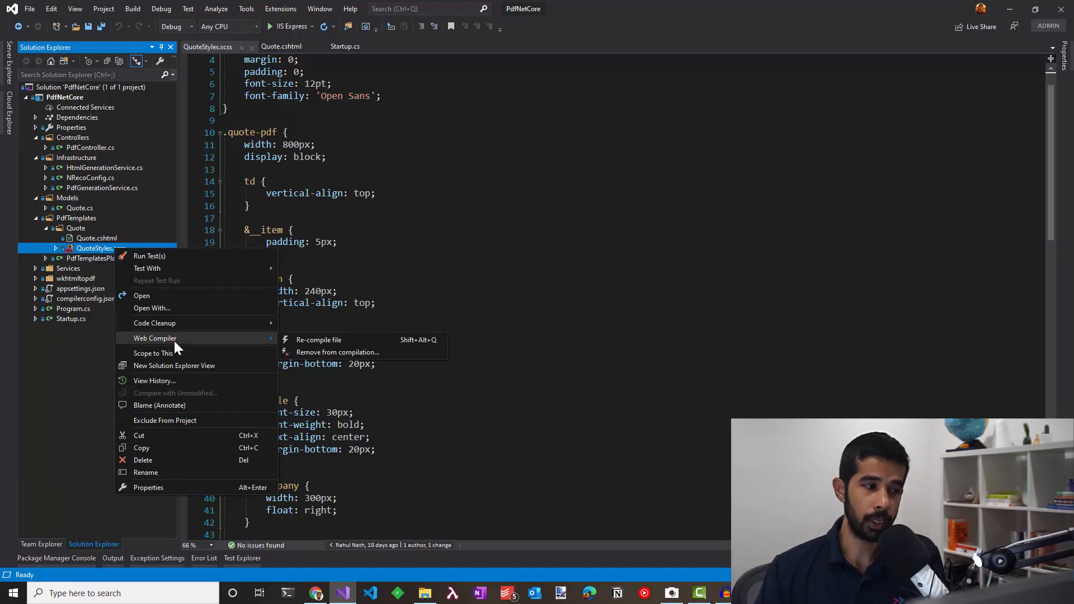
pyautogui.click(318, 339)
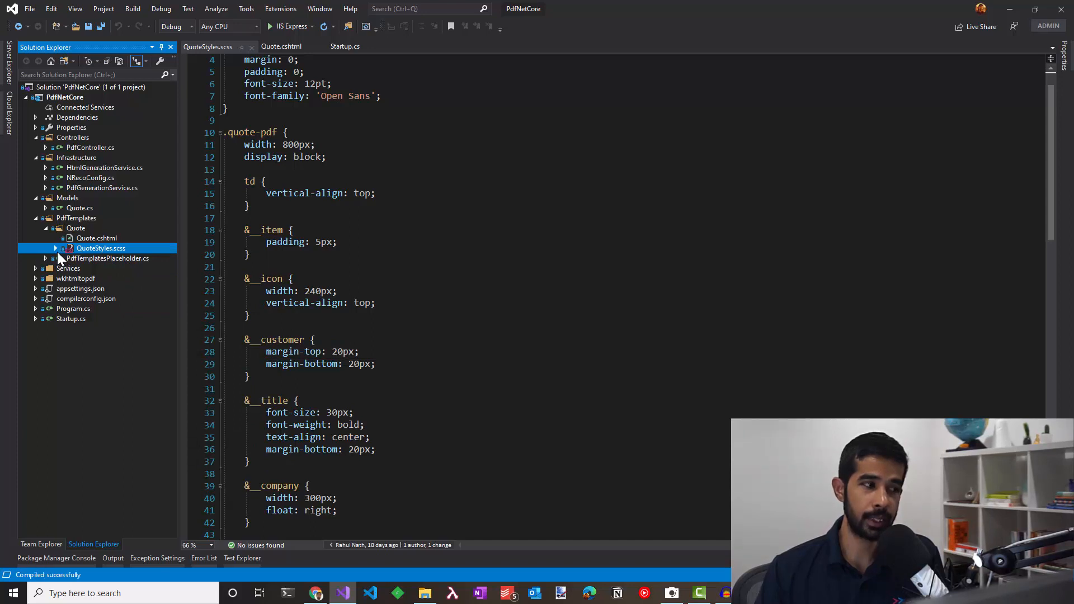
pyautogui.click(56, 248)
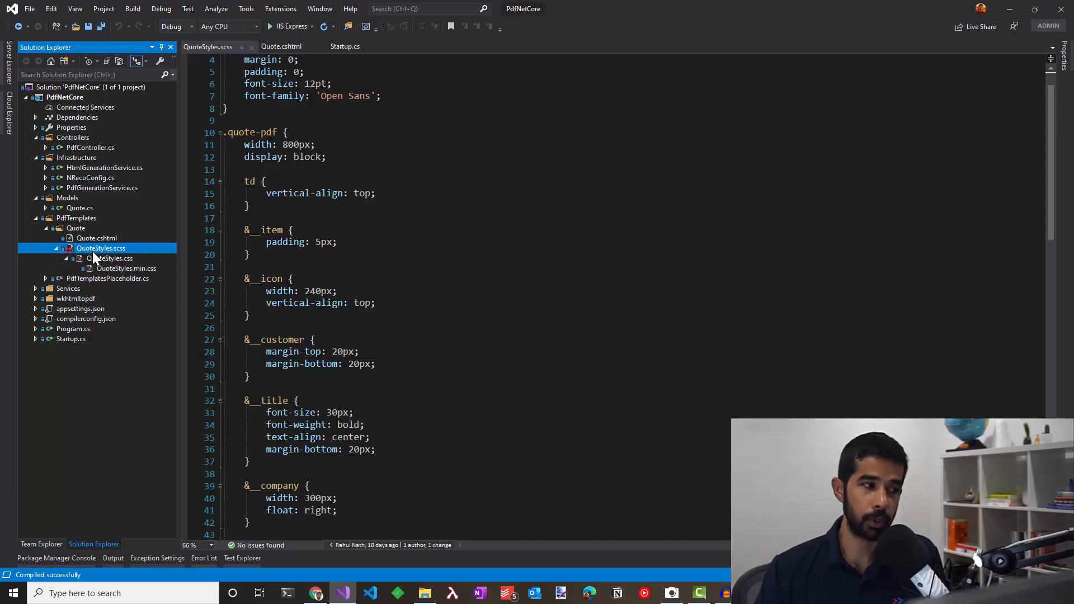
pyautogui.click(54, 218)
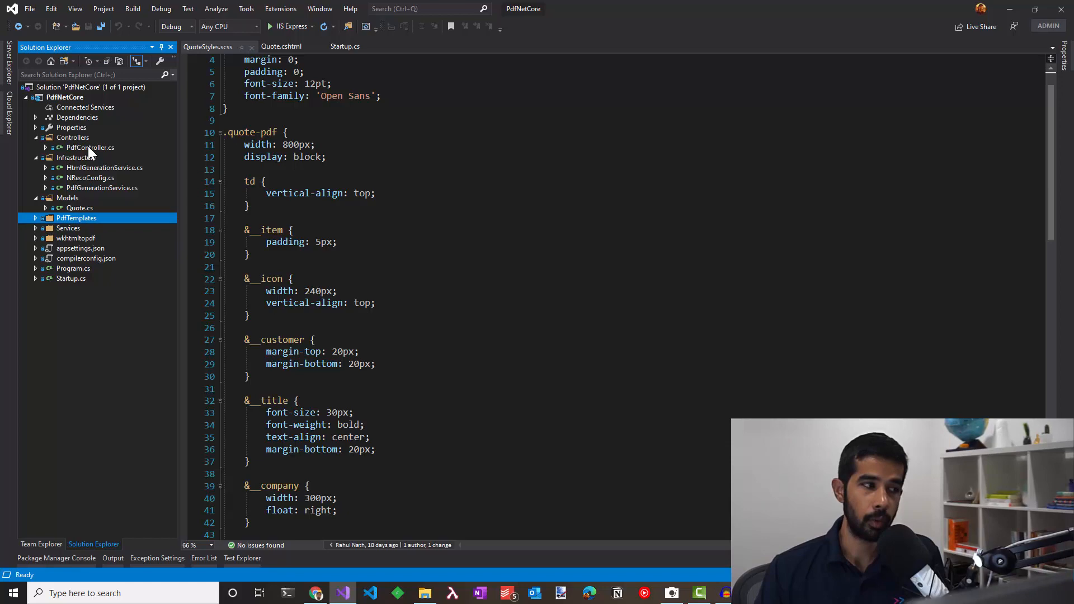
# Step: Open PdfController.cs and scroll to the Get action with the [FromQuery] html parameter
pyautogui.doubleClick(89, 148)
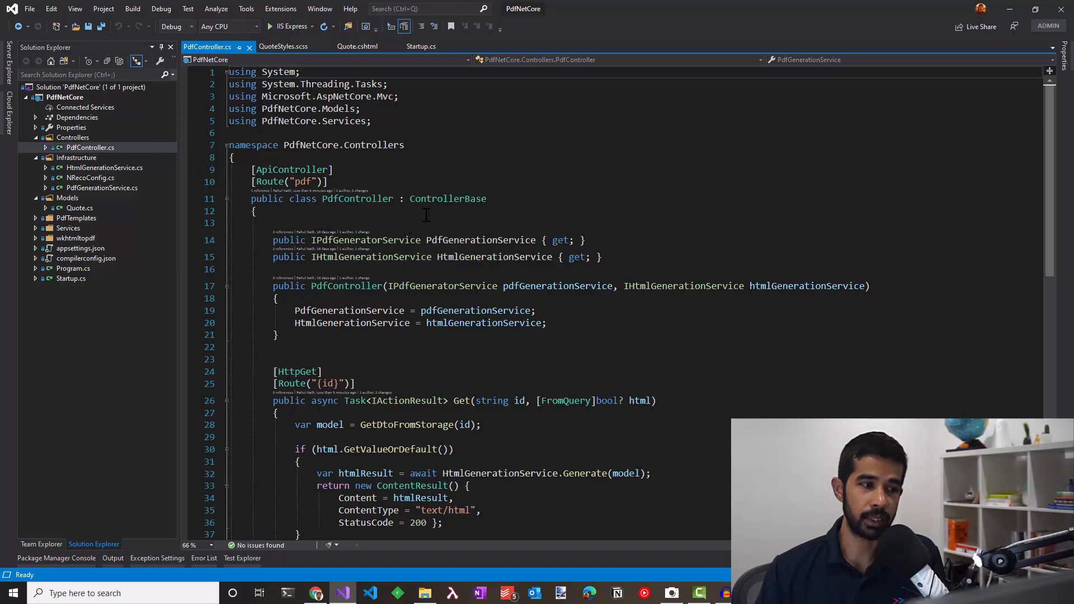
pyautogui.moveTo(372, 257)
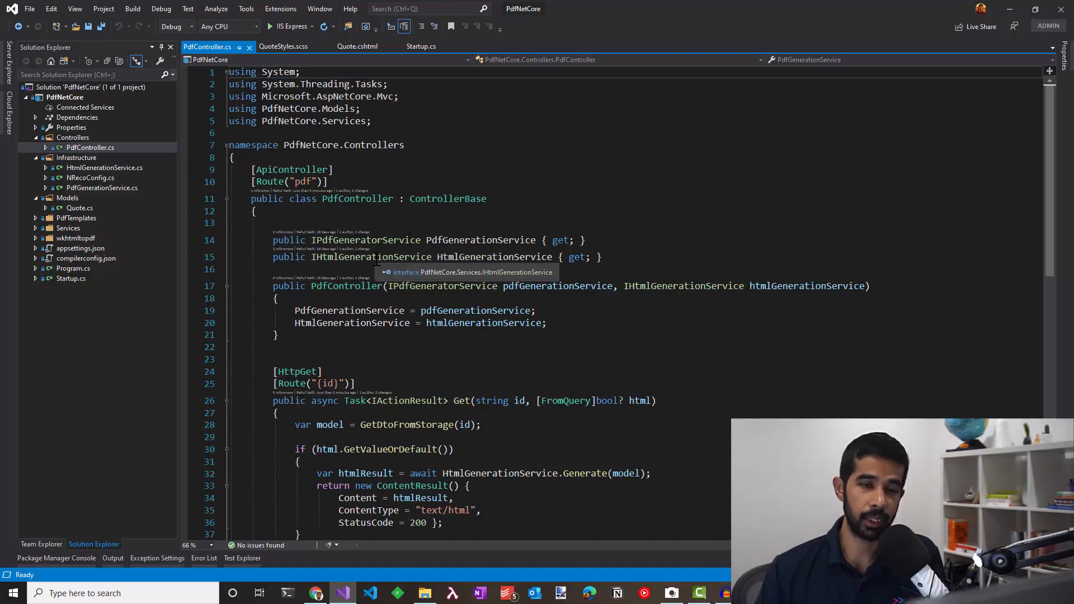
pyautogui.moveTo(517, 274)
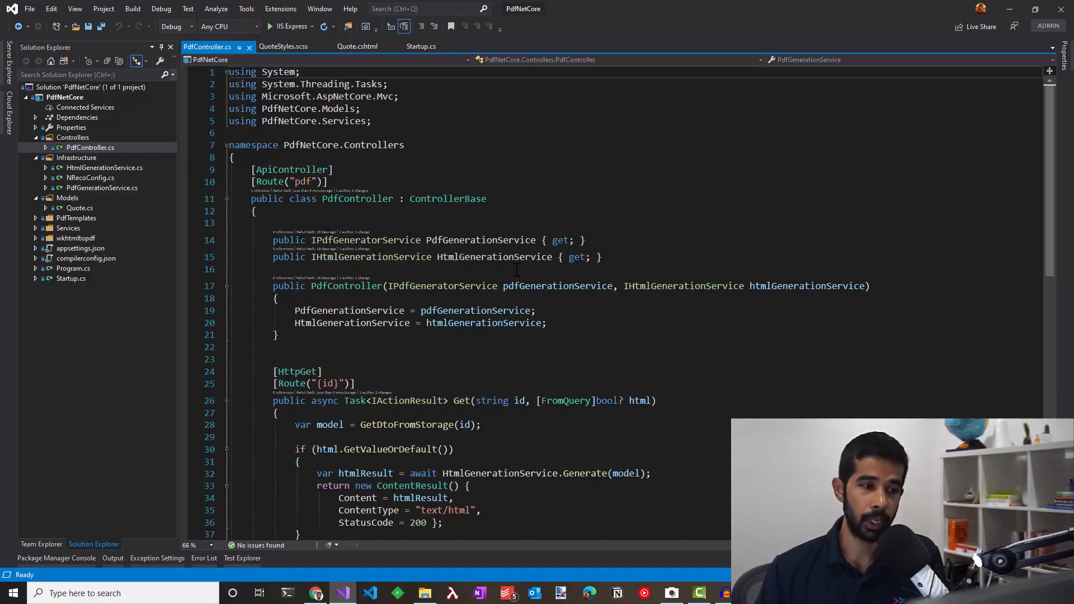
pyautogui.scroll(-3)
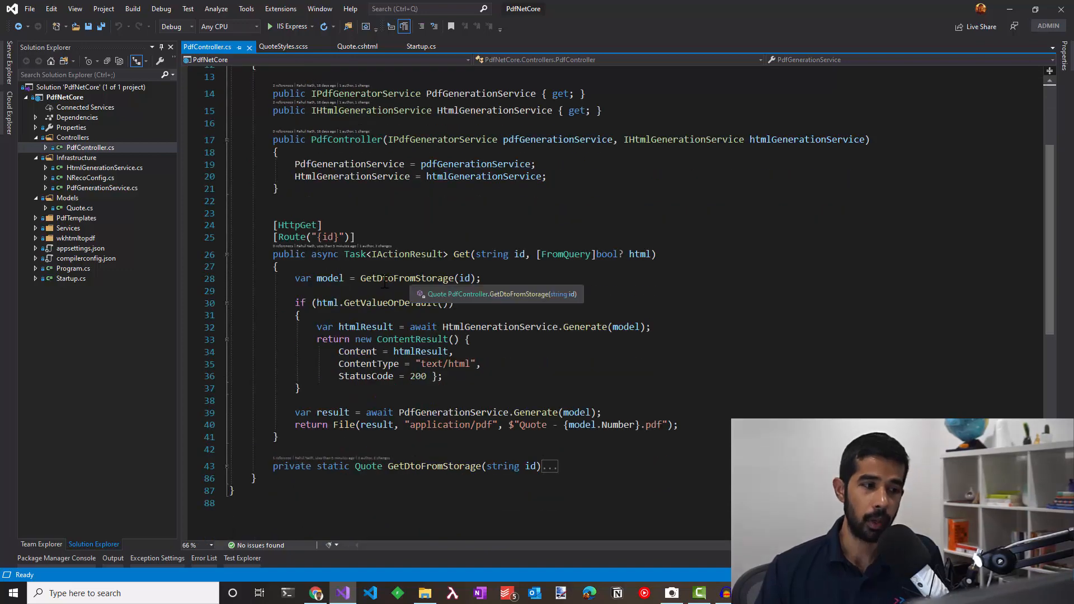
pyautogui.moveTo(521, 254)
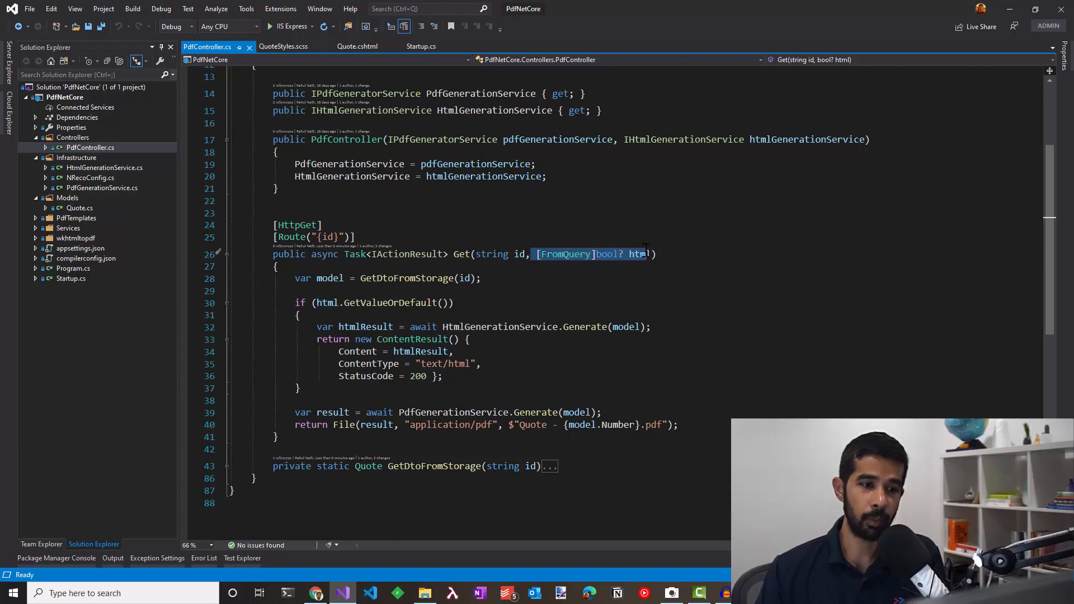
pyautogui.moveTo(639, 254)
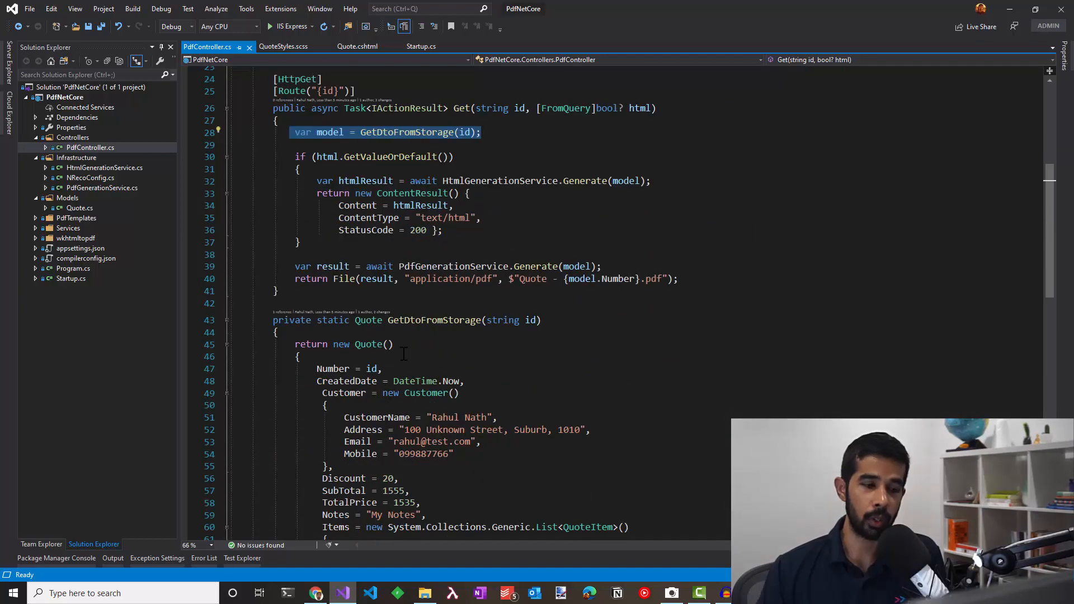
pyautogui.moveTo(232, 322)
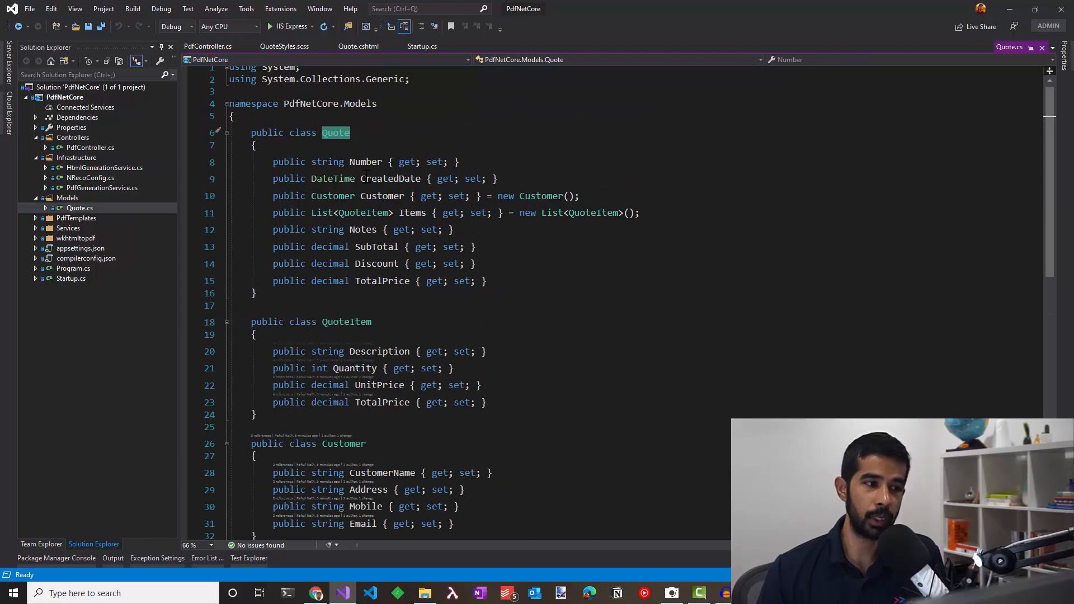
# Step: Review the Quote model classes and return to the PdfController.cs code
pyautogui.scroll(-3)
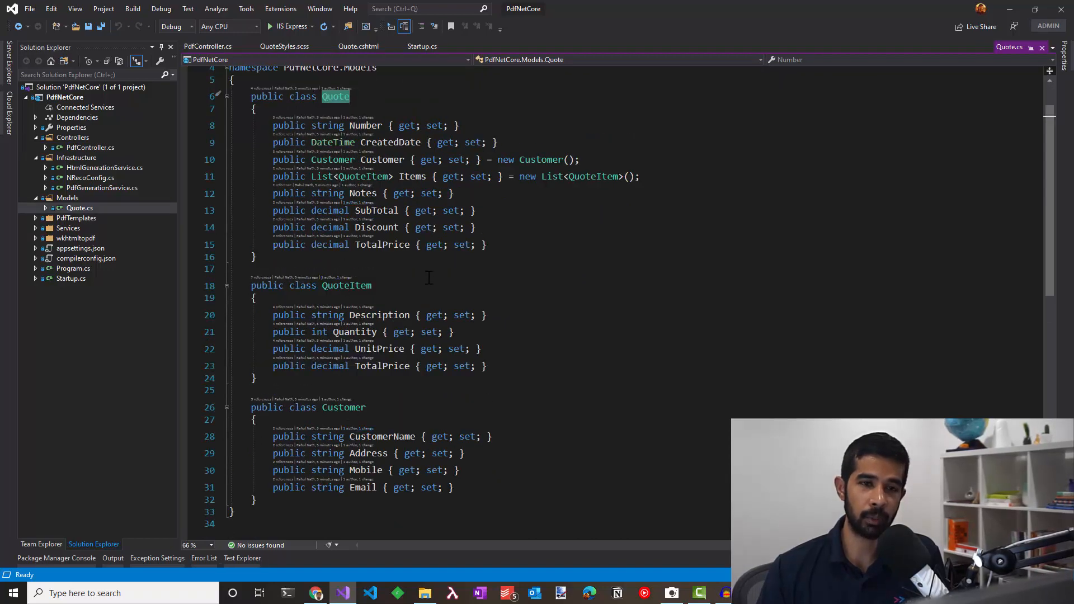
pyautogui.click(208, 46)
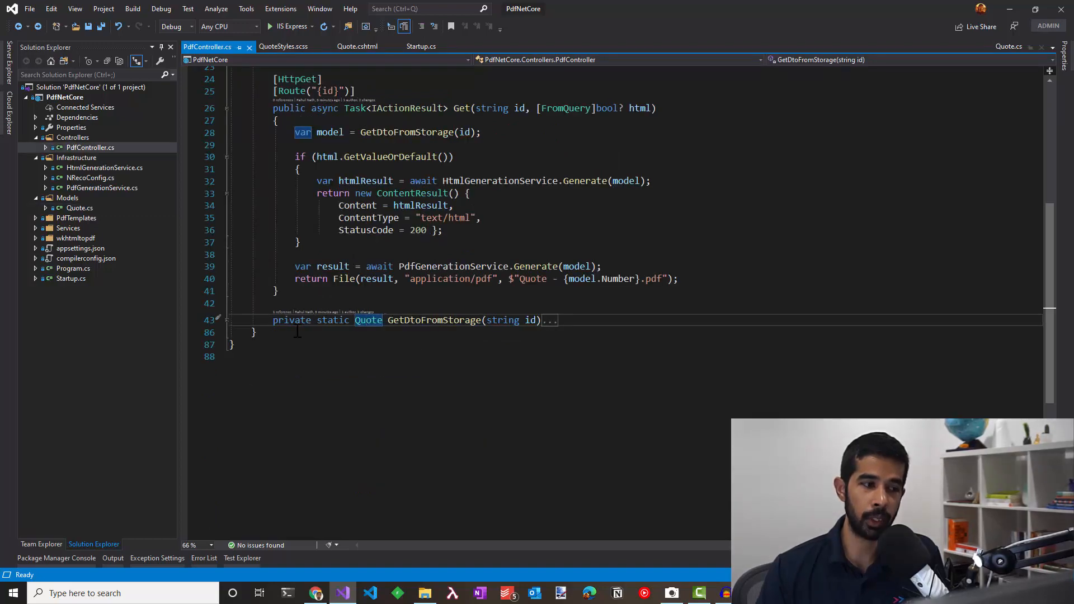
pyautogui.moveTo(329, 133)
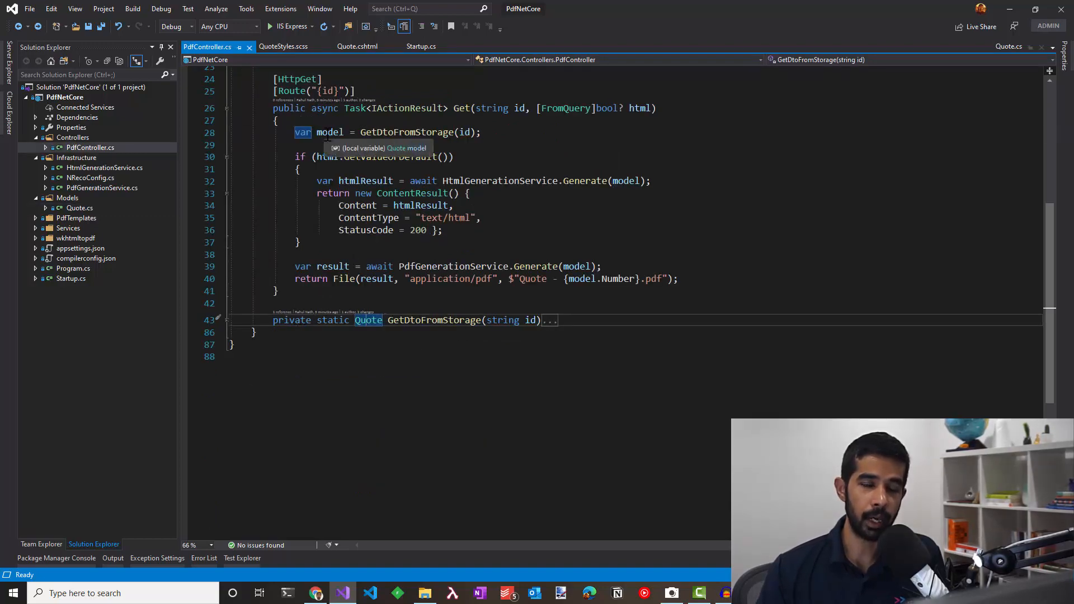
pyautogui.click(329, 133)
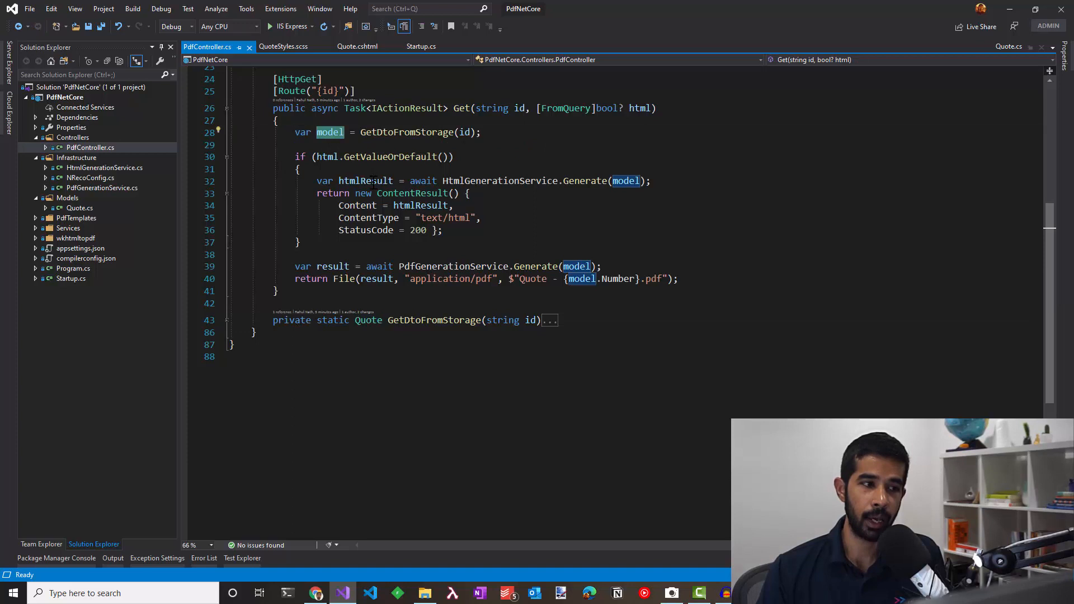
pyautogui.moveTo(357, 205)
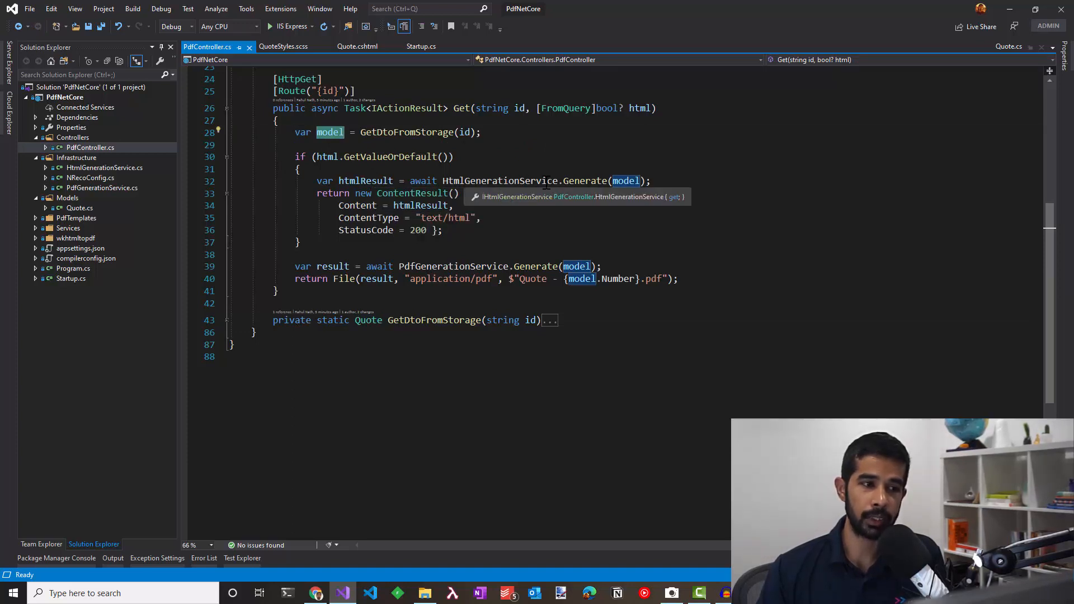
pyautogui.moveTo(365, 180)
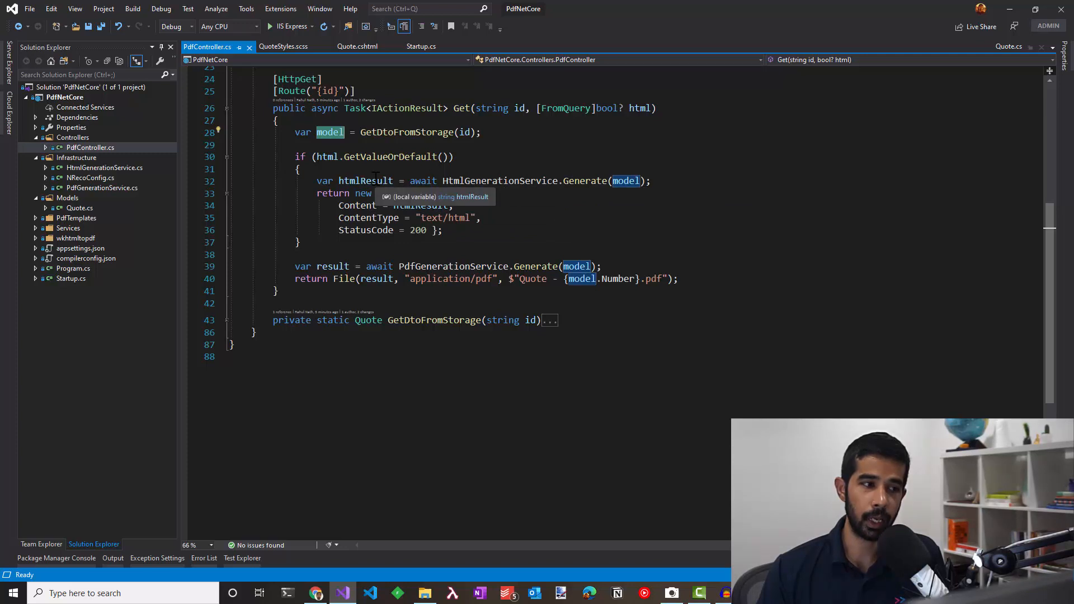
pyautogui.moveTo(639, 160)
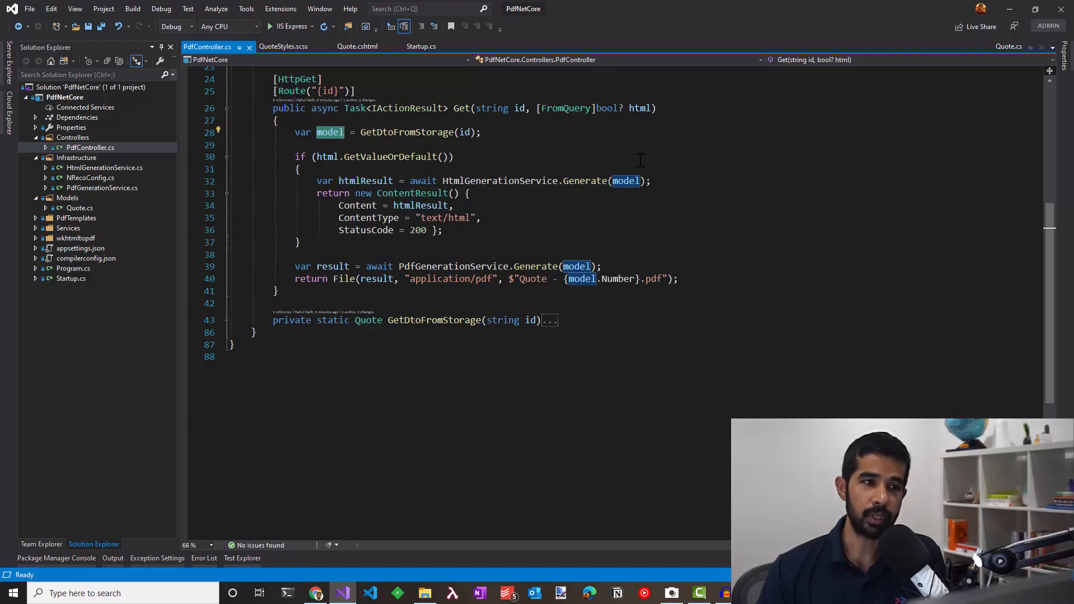
pyautogui.moveTo(535, 103)
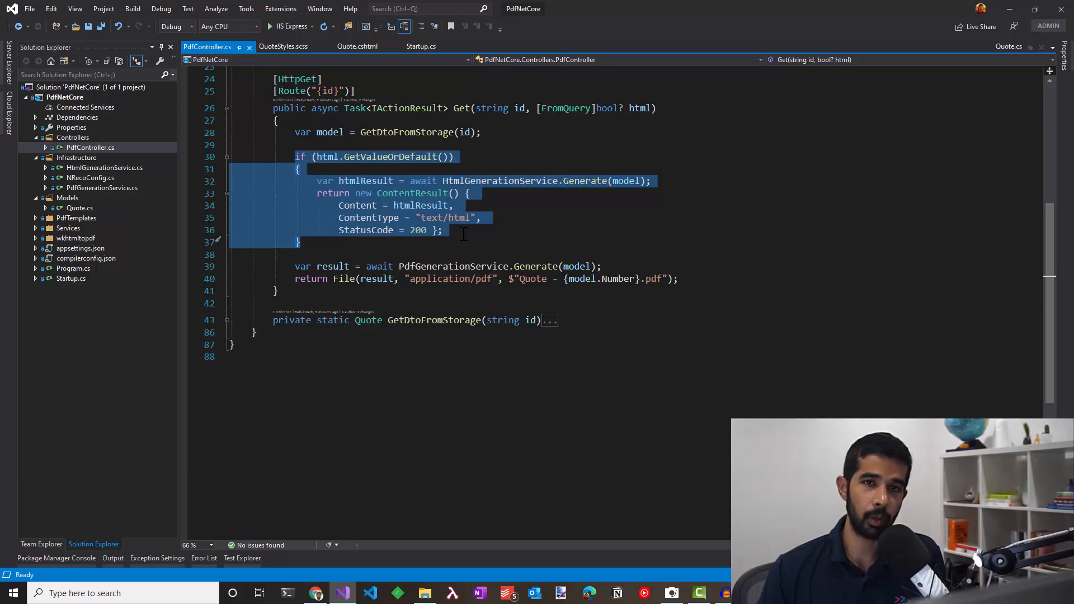
pyautogui.moveTo(542, 262)
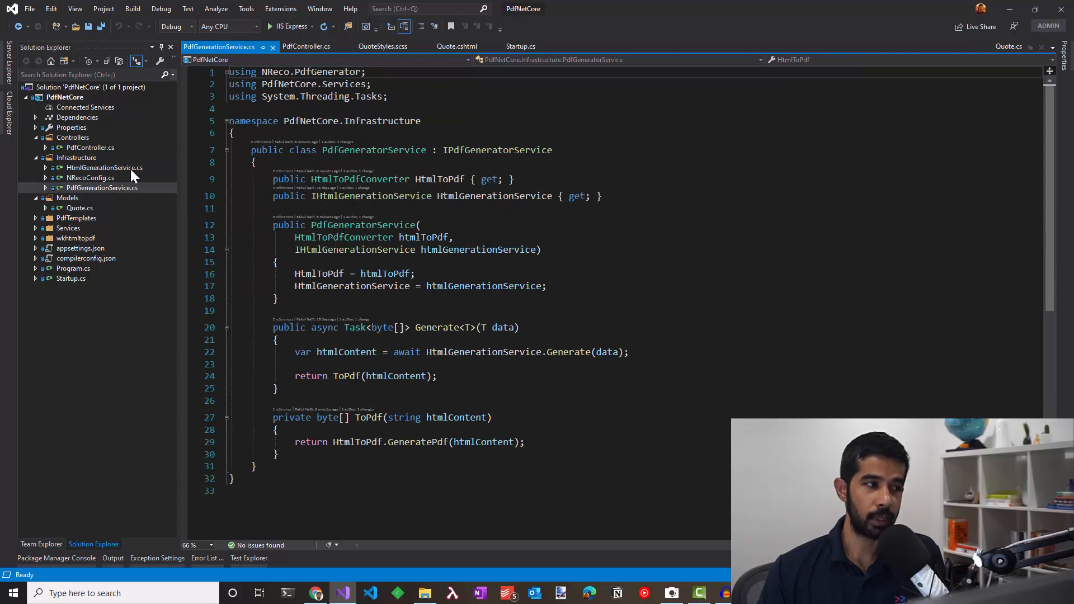
pyautogui.moveTo(80, 167)
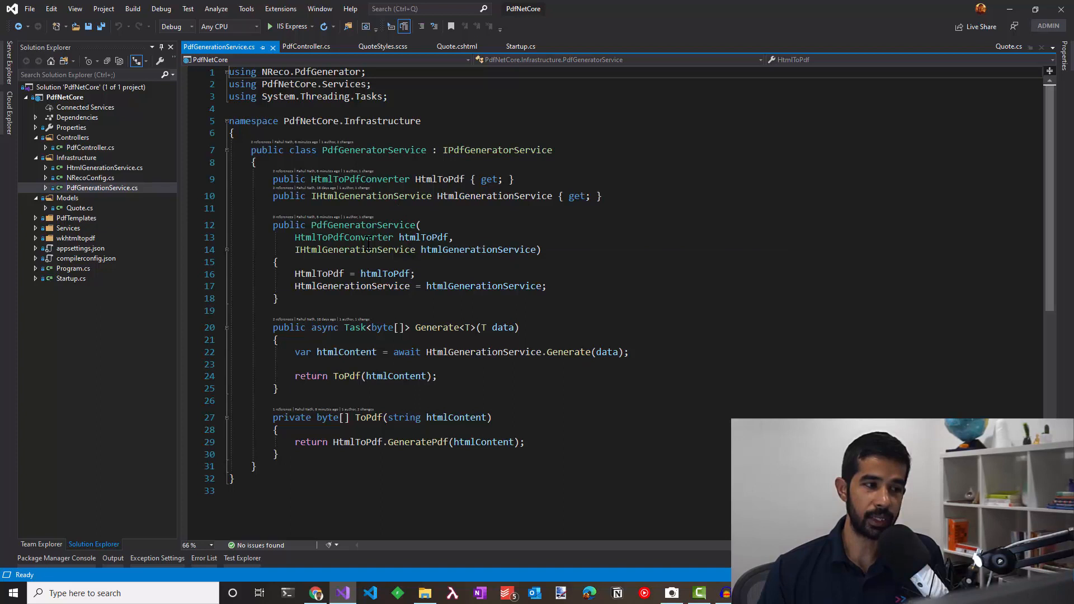
# Step: Follow the IHtmlGenerationService Generate call into HtmlGenerationService.cs
pyautogui.doubleClick(355, 250)
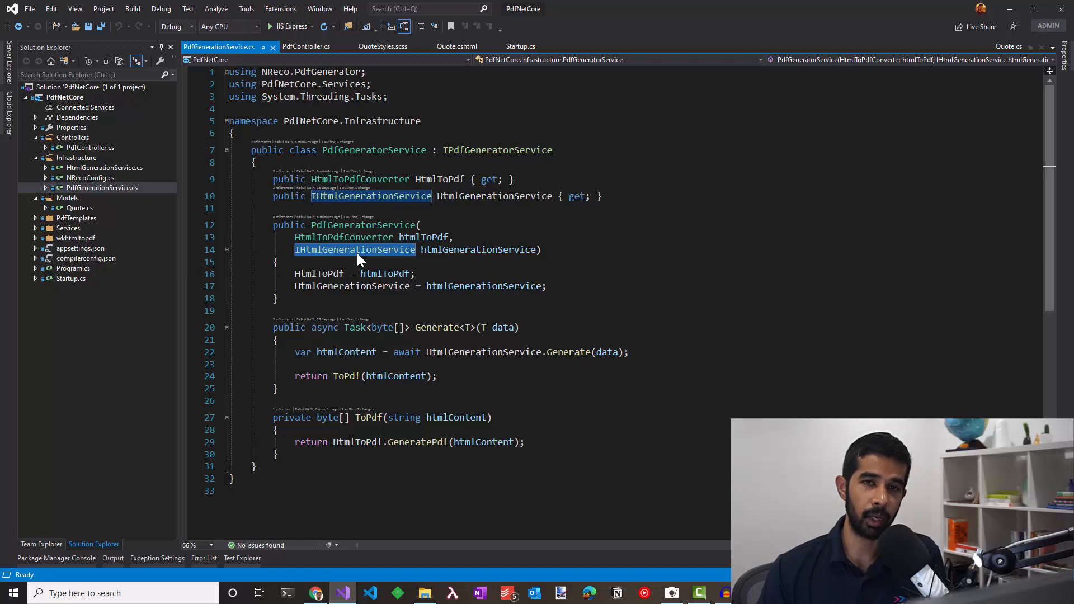
pyautogui.moveTo(570, 353)
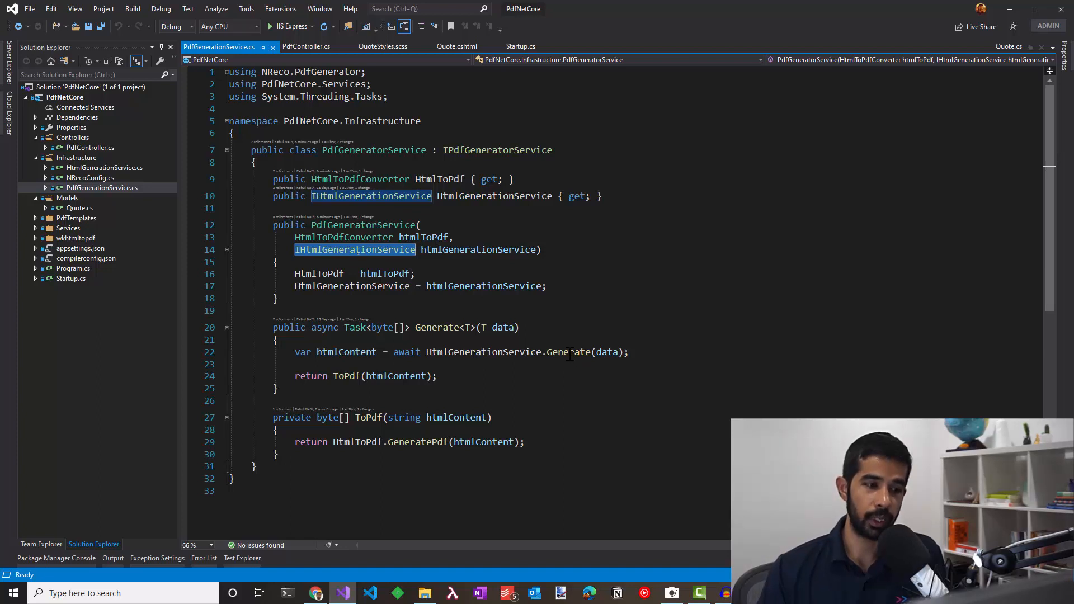
pyautogui.click(569, 352)
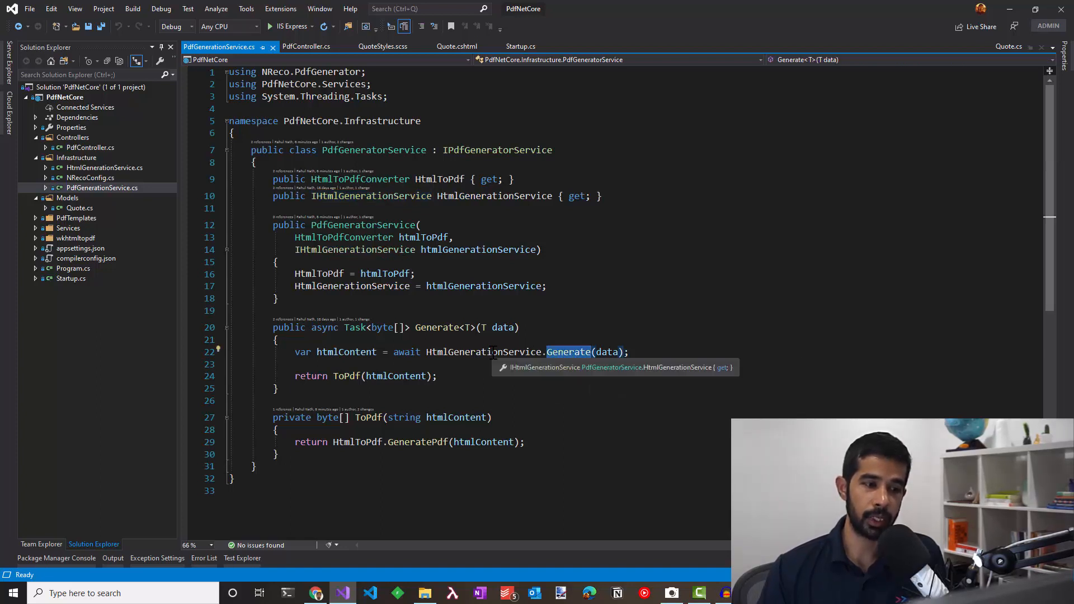
pyautogui.moveTo(370, 418)
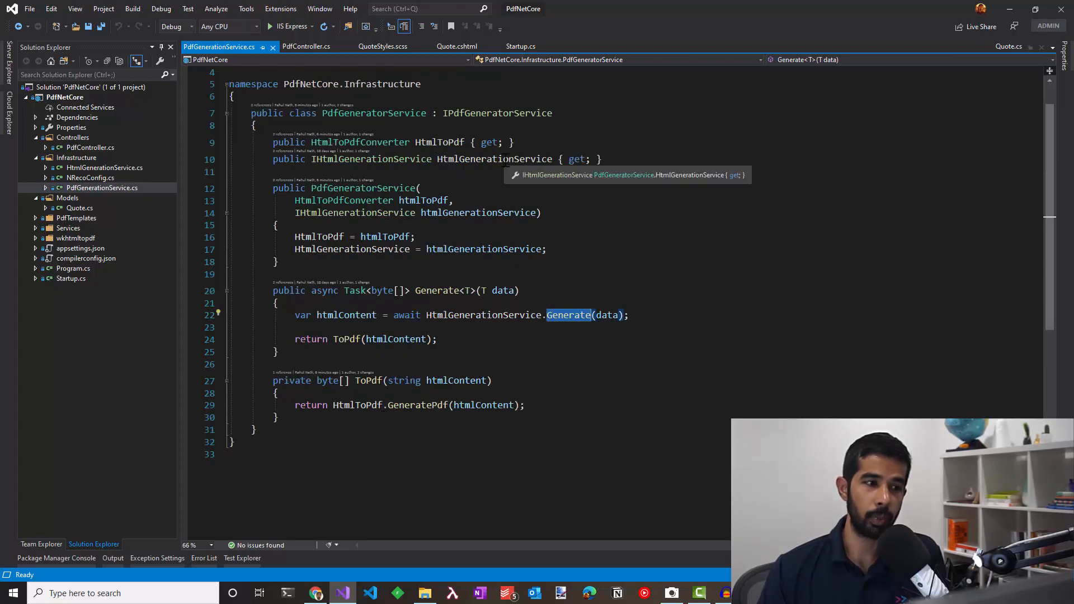
pyautogui.click(343, 200)
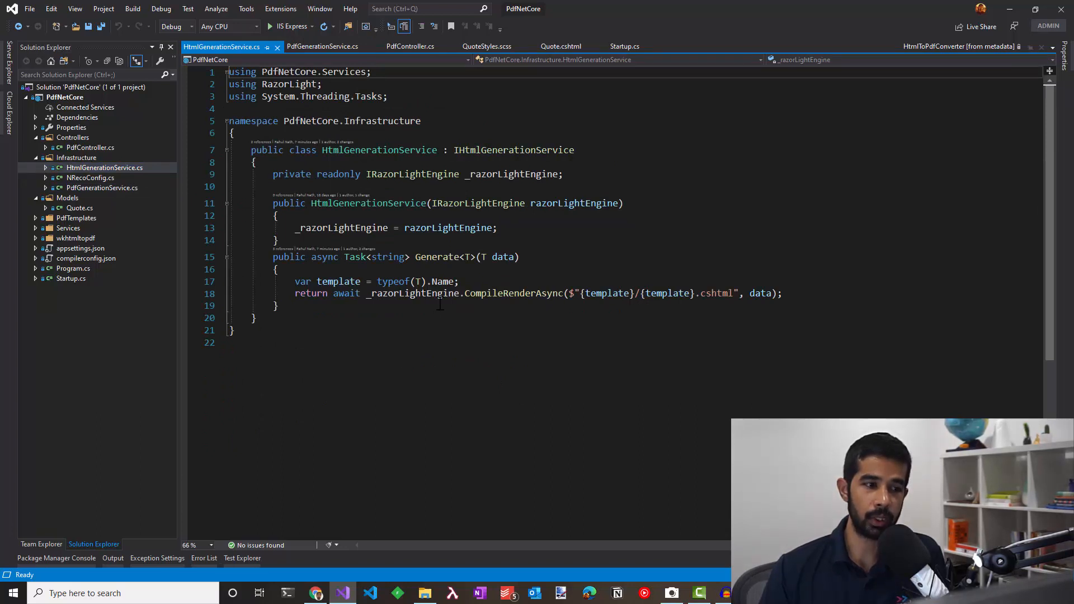
pyautogui.moveTo(511, 377)
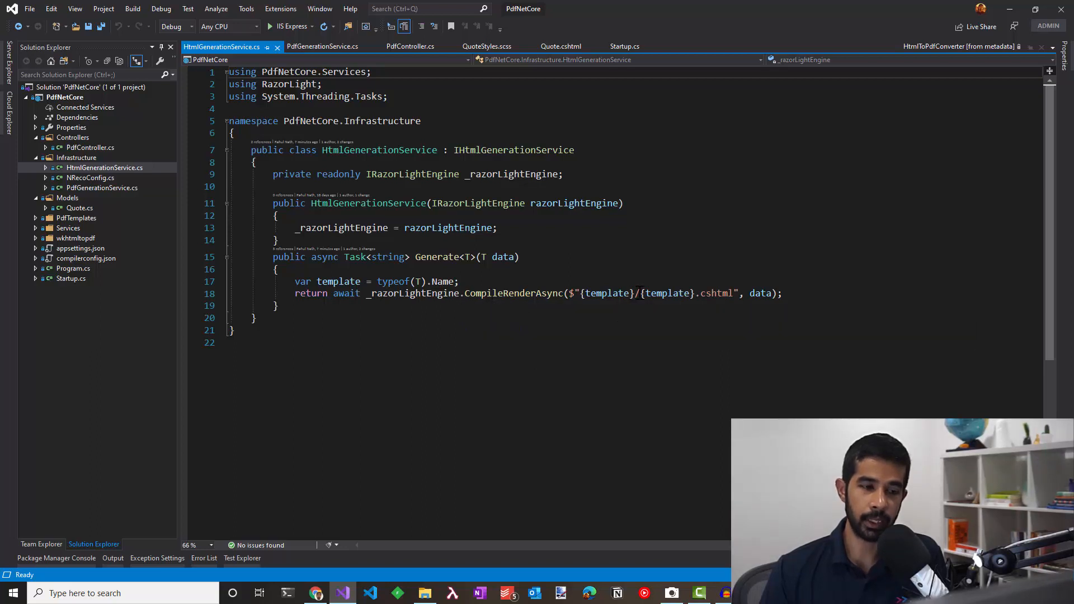
pyautogui.moveTo(607, 293)
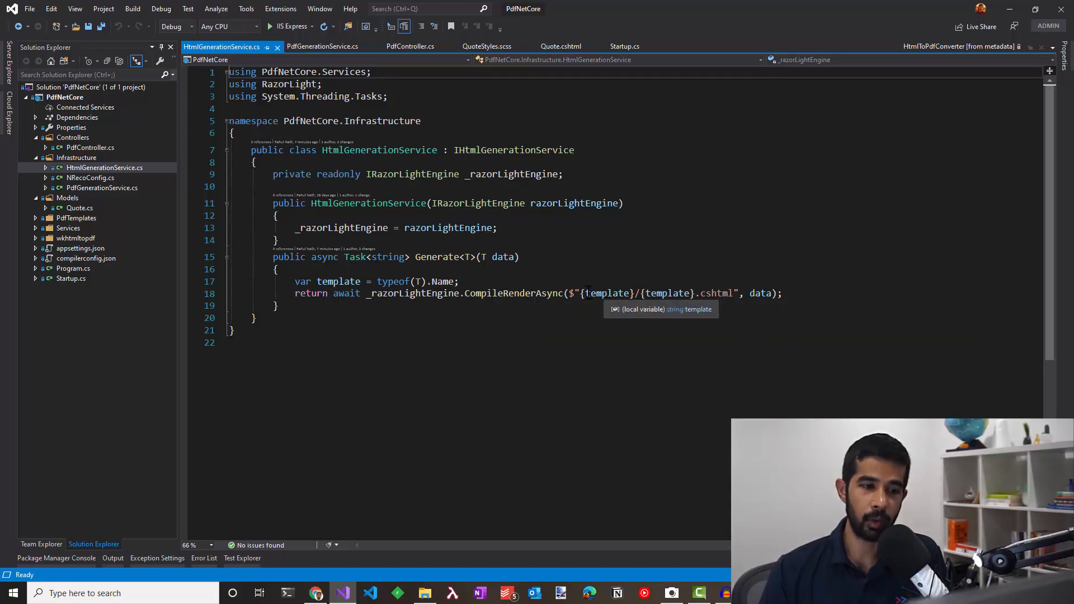
pyautogui.moveTo(497, 281)
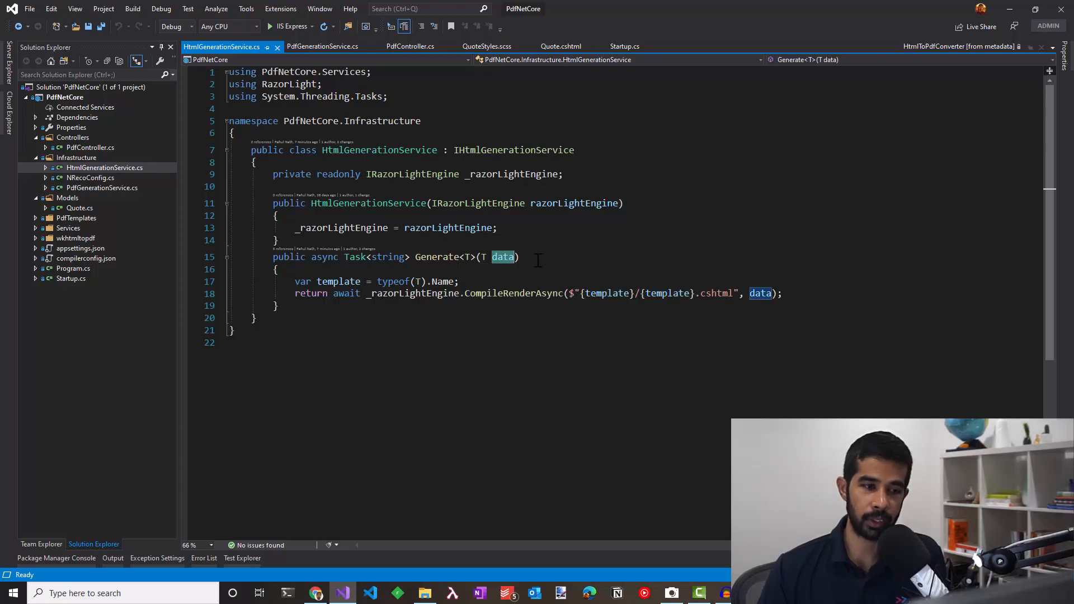
pyautogui.moveTo(503, 257)
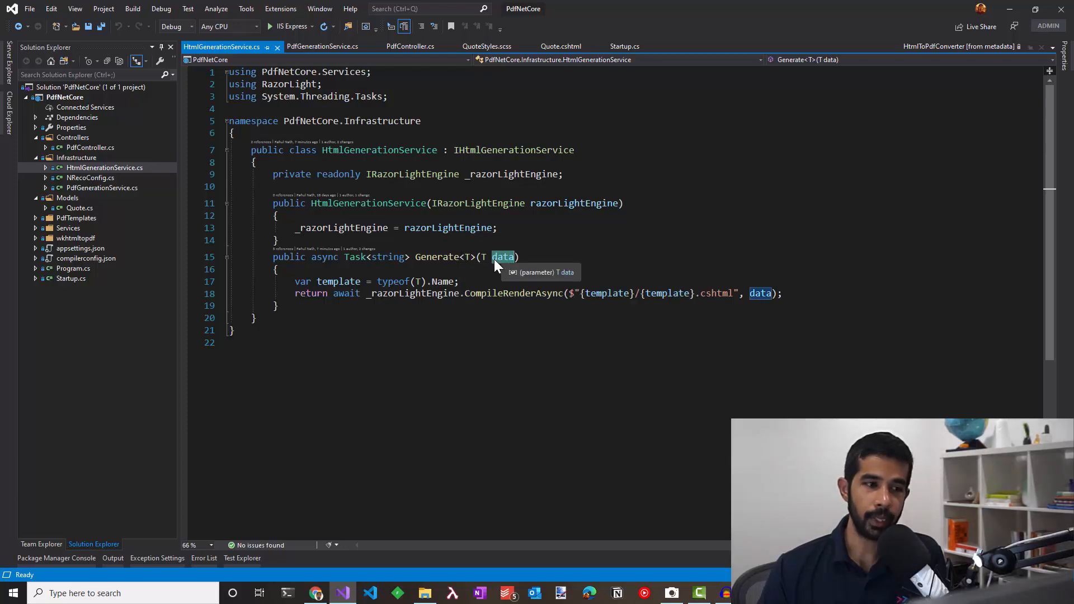
pyautogui.moveTo(470, 239)
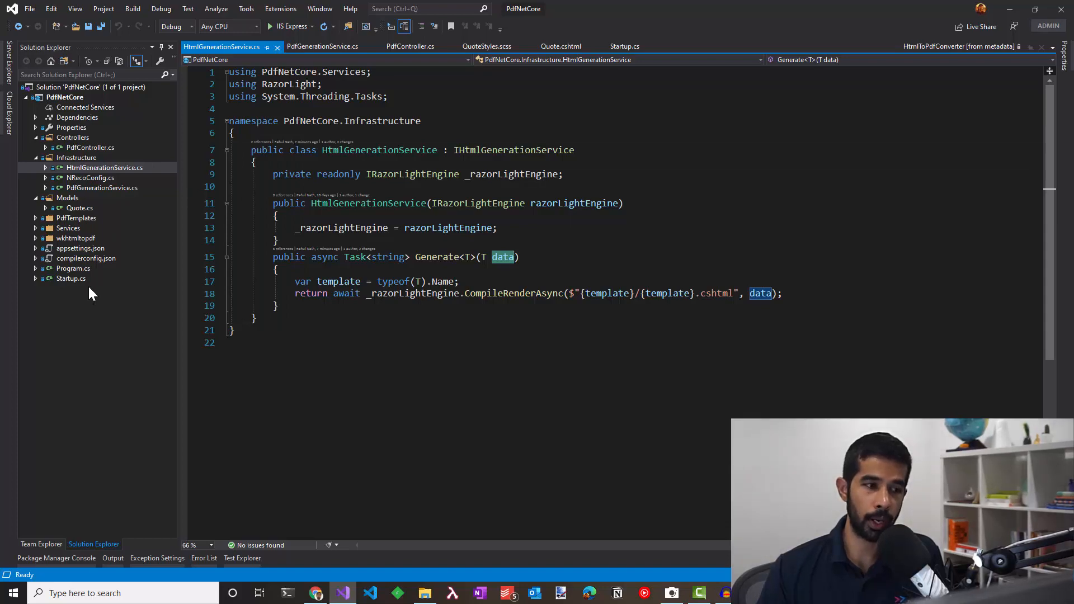
# Step: Delete the services.AddSingleton(nrecoConfig) line from ConfigureServices in Startup.cs
pyautogui.click(623, 46)
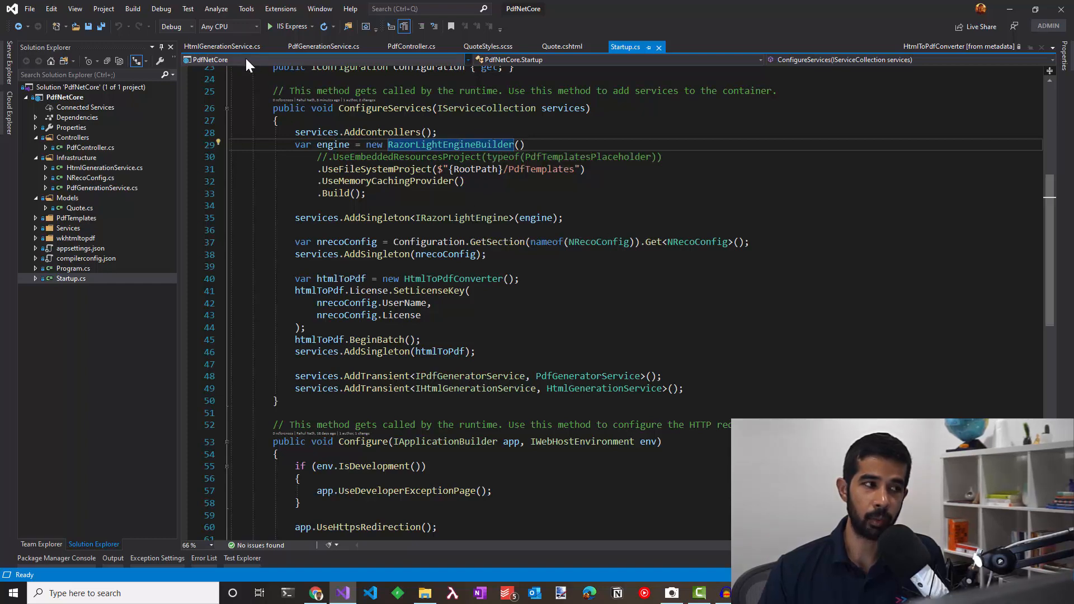
pyautogui.click(221, 46)
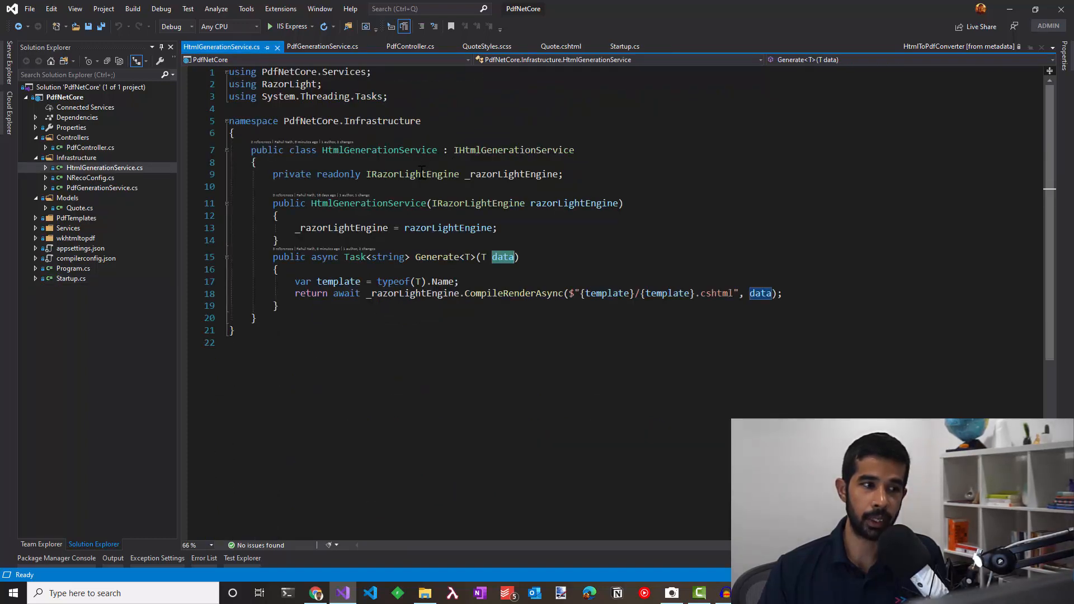
pyautogui.click(623, 46)
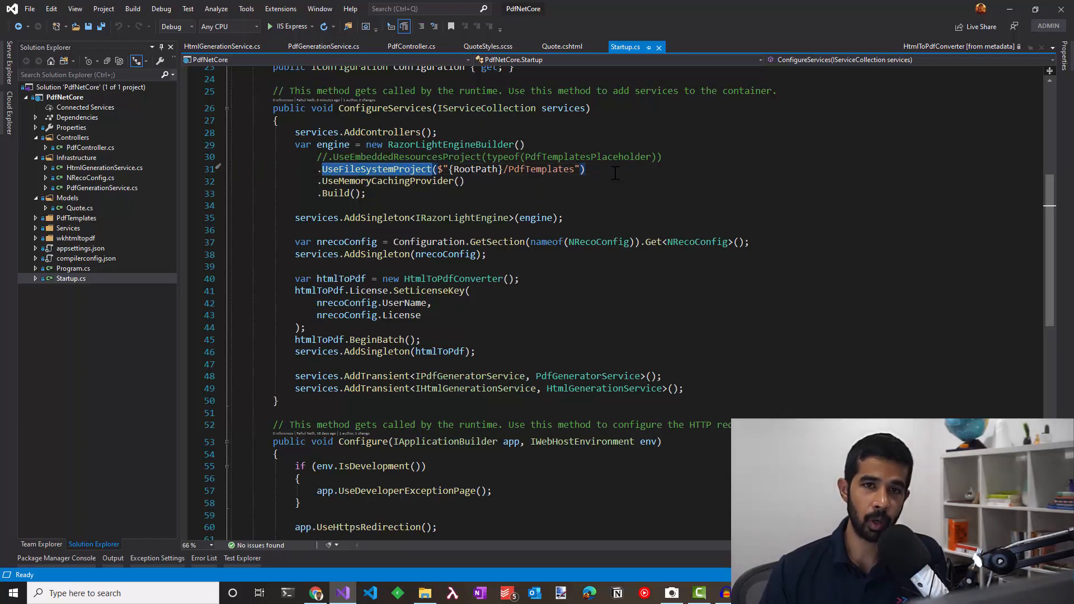
pyautogui.moveTo(376, 180)
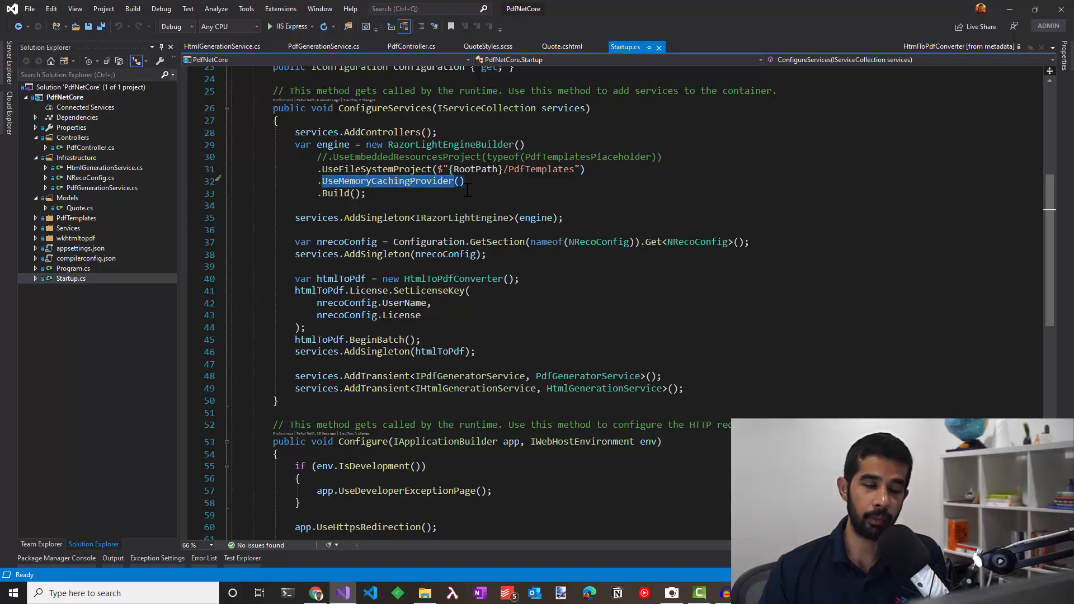
pyautogui.moveTo(334, 145)
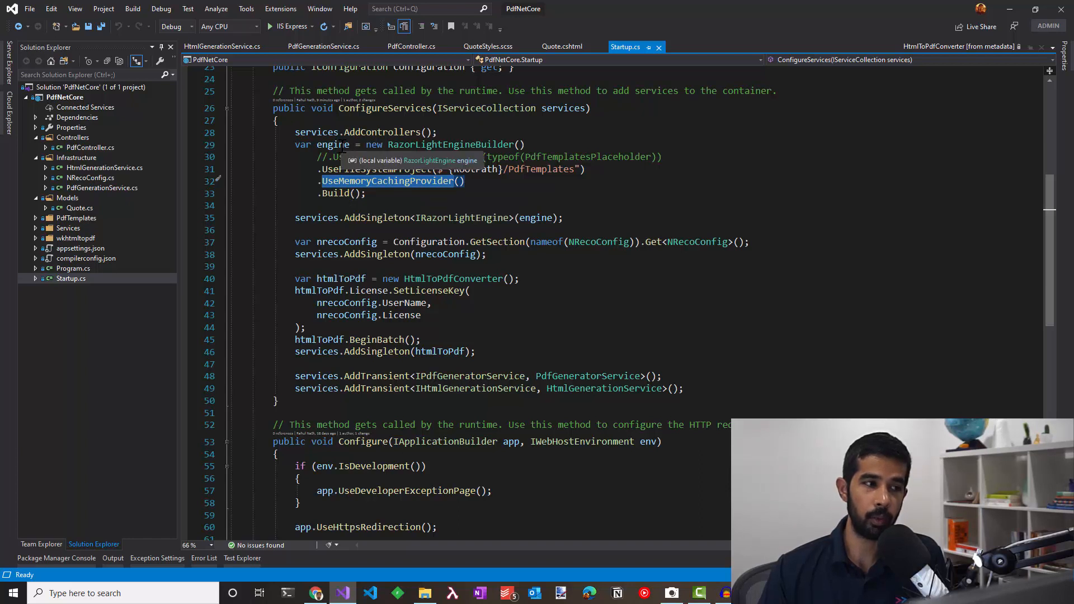
pyautogui.moveTo(365, 218)
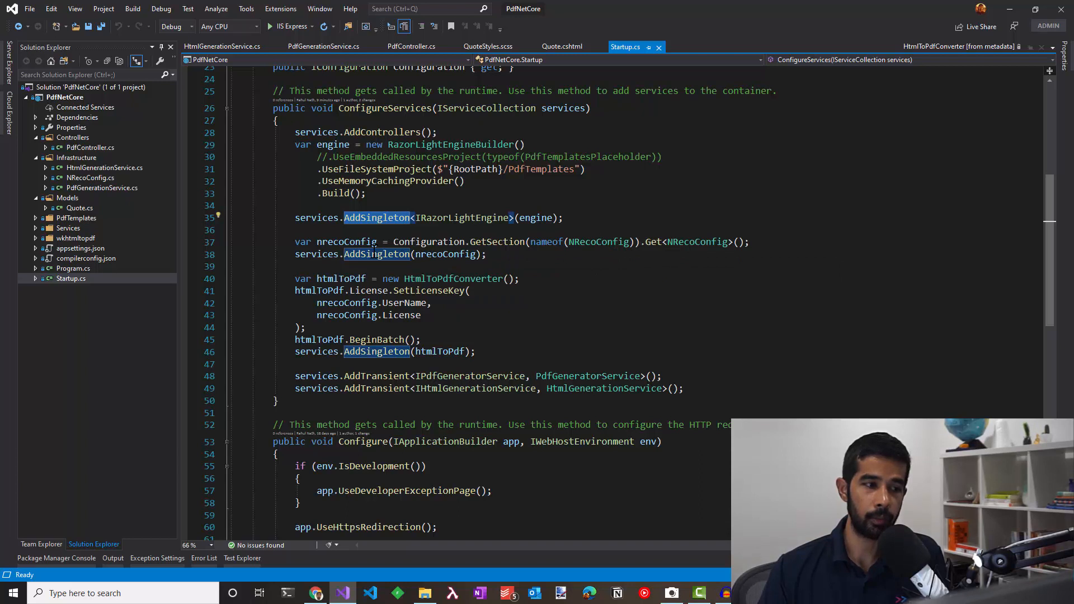
pyautogui.click(487, 254)
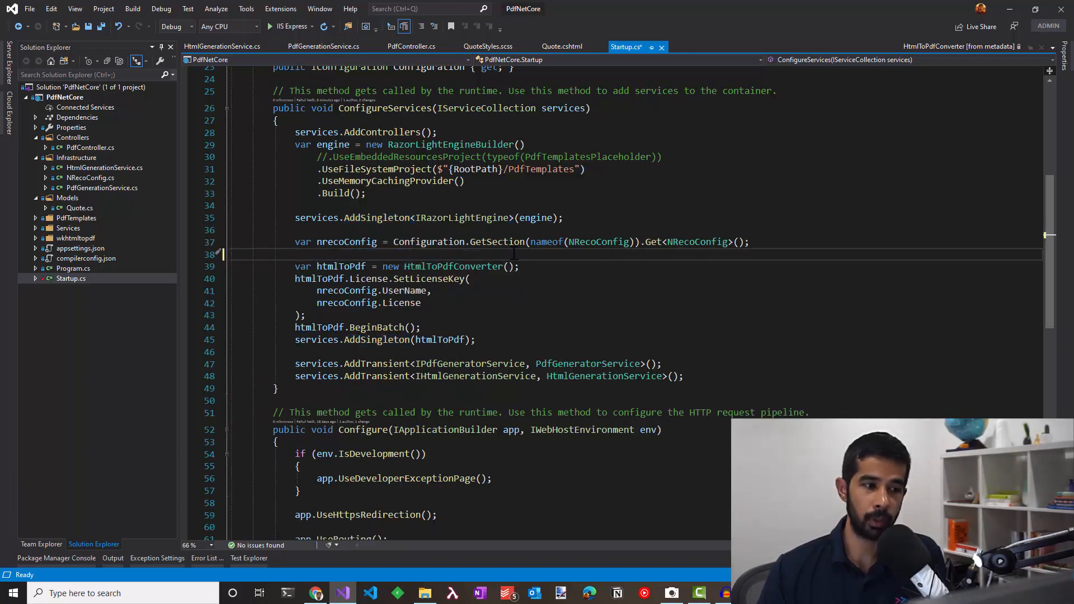
pyautogui.moveTo(453, 267)
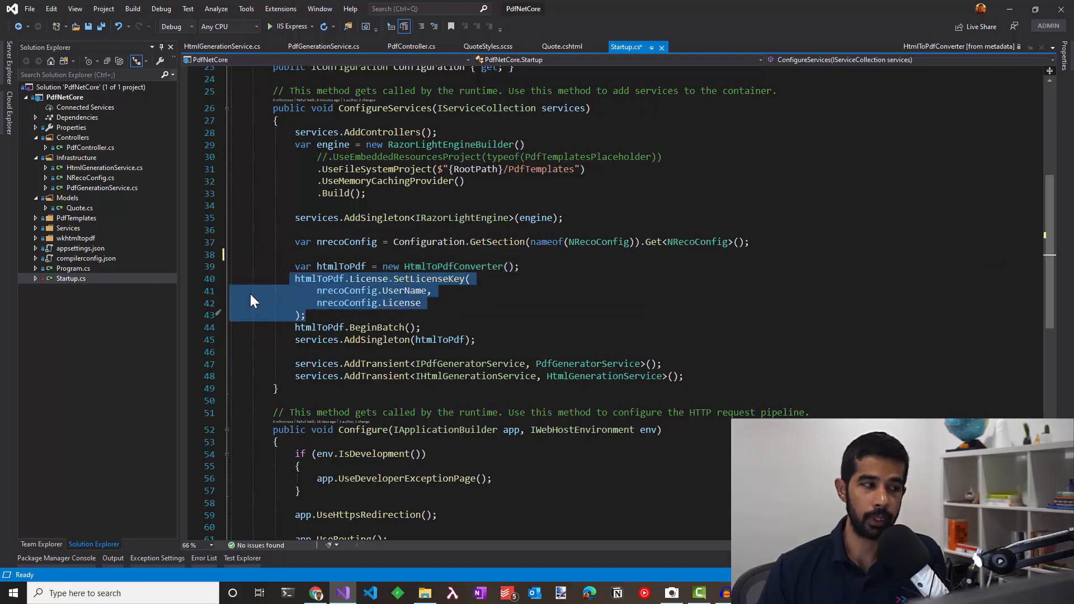
pyautogui.click(81, 248)
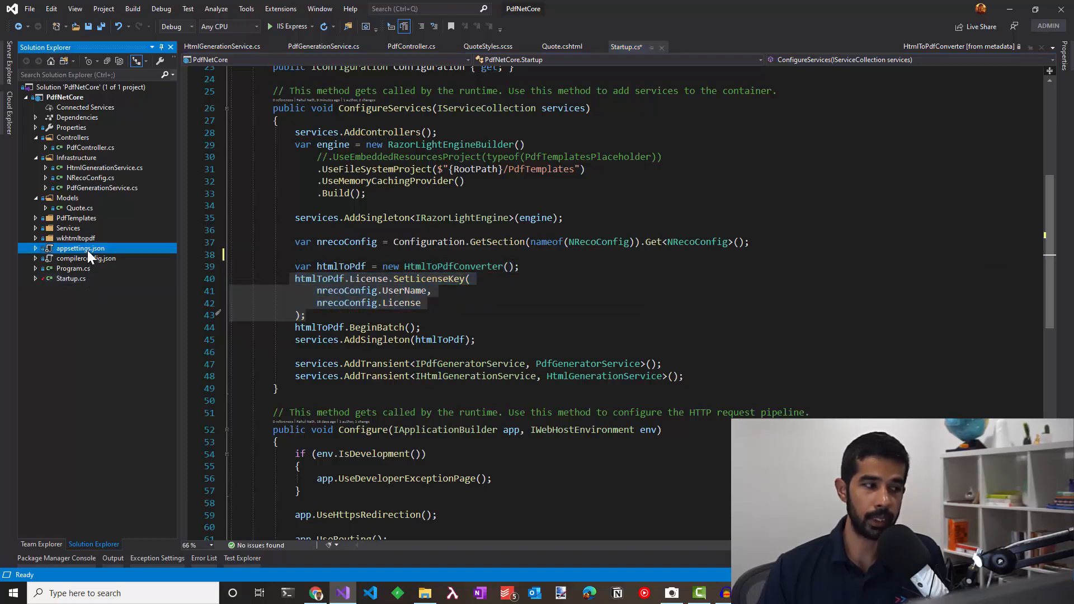
pyautogui.doubleClick(80, 249)
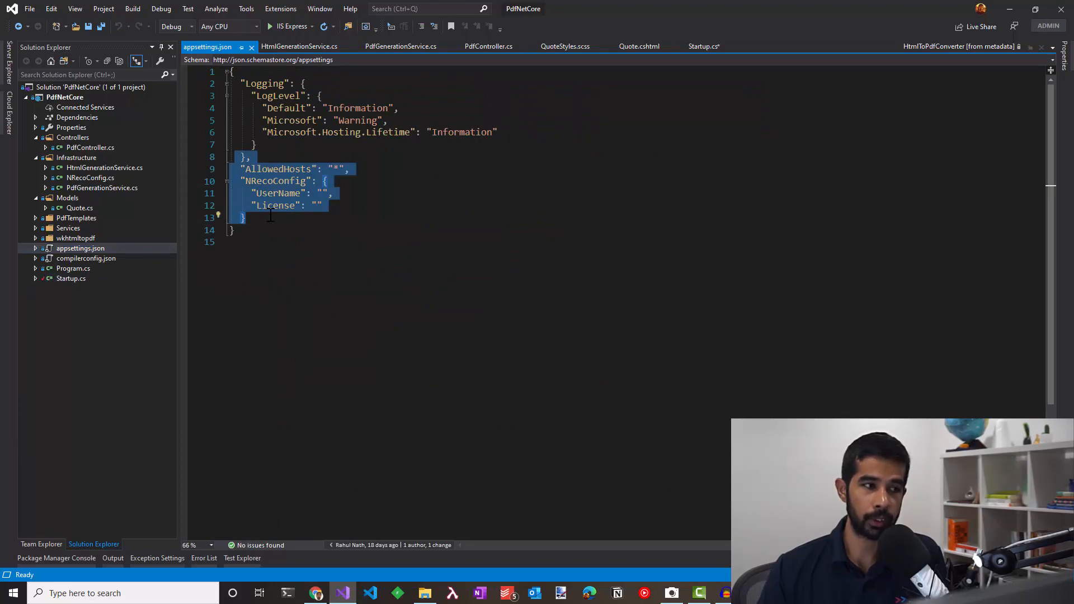
pyautogui.click(704, 46)
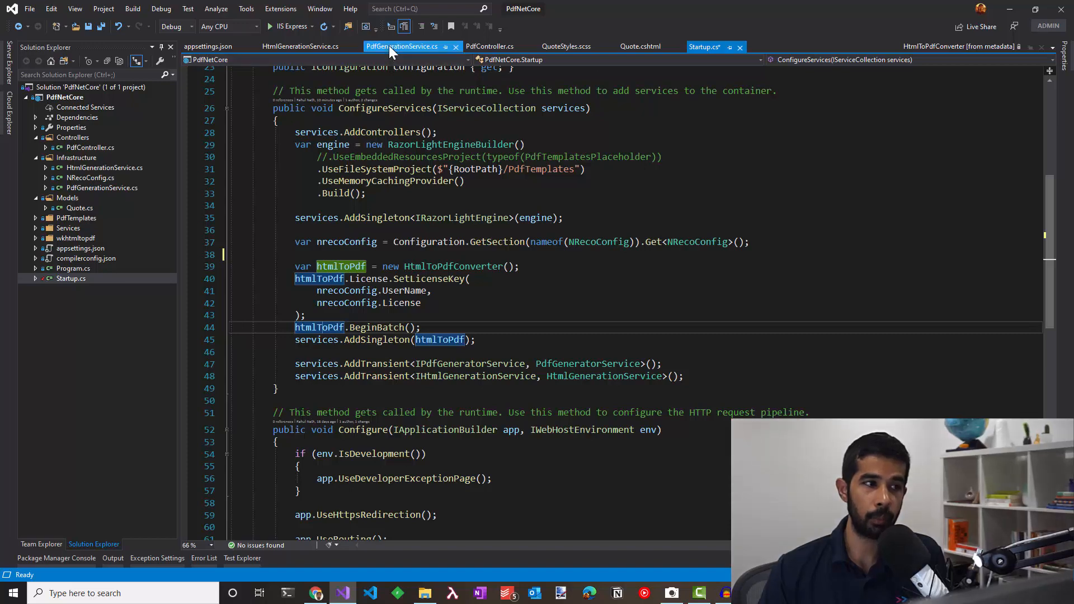
# Step: Check PdfGenerationService's HtmlToPdfConverter injection, save and build Startup.cs, show PdfController.cs
pyautogui.click(402, 46)
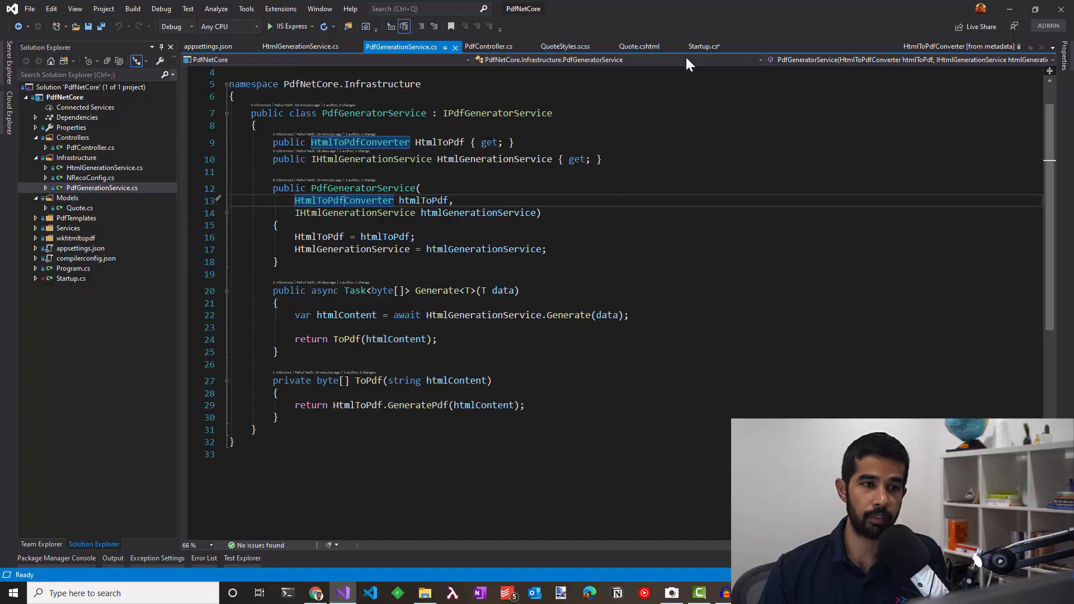
pyautogui.click(702, 46)
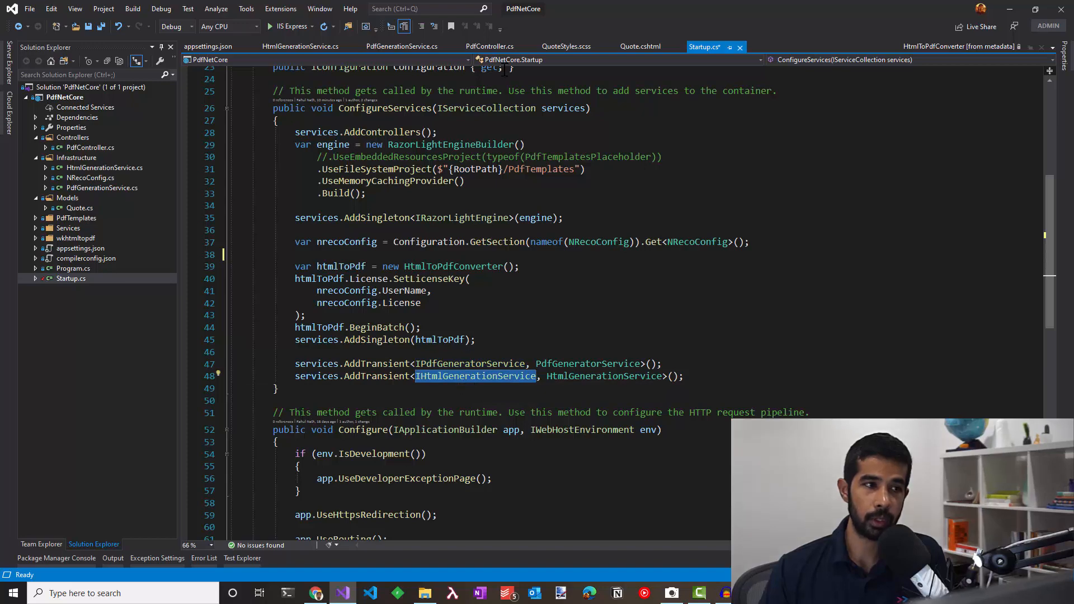
pyautogui.click(489, 46)
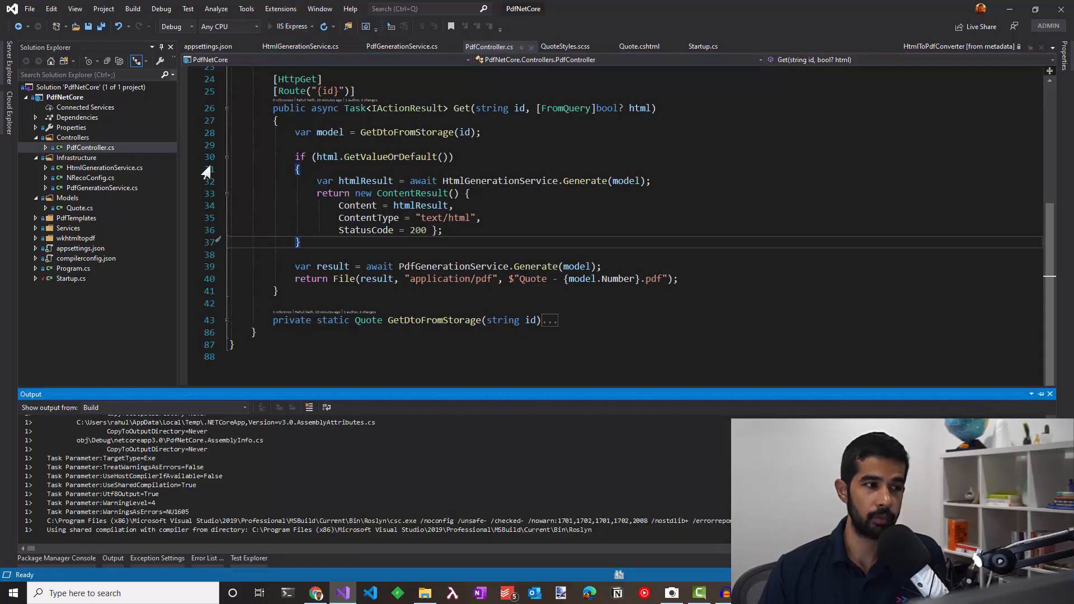
# Step: Debug the app to open the quote PDF in Acrobat and view /pdf/1234?html=true in Chrome
pyautogui.click(329, 25)
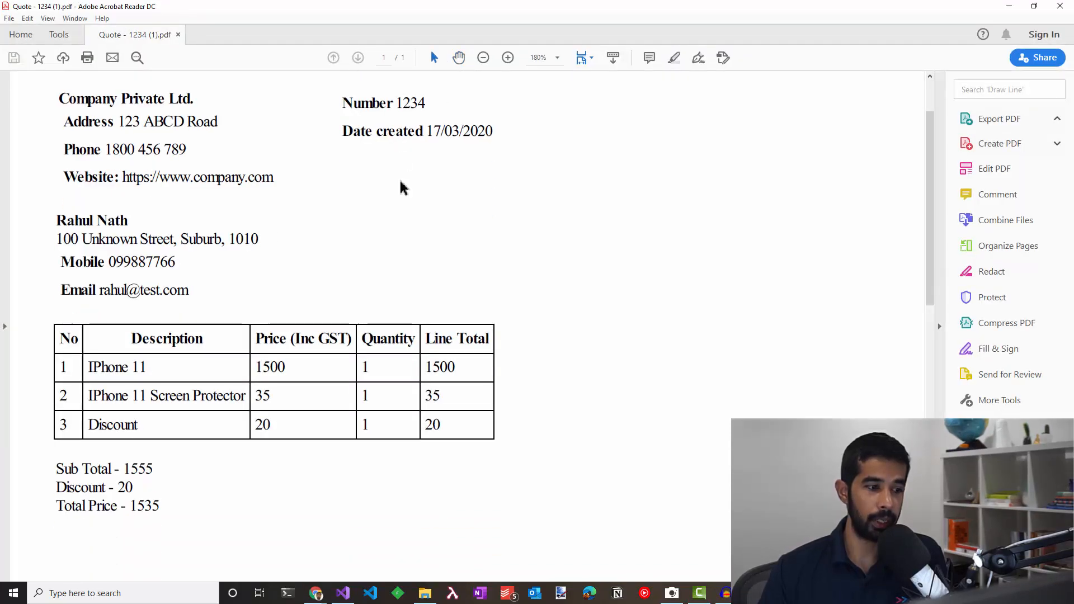
pyautogui.scroll(3)
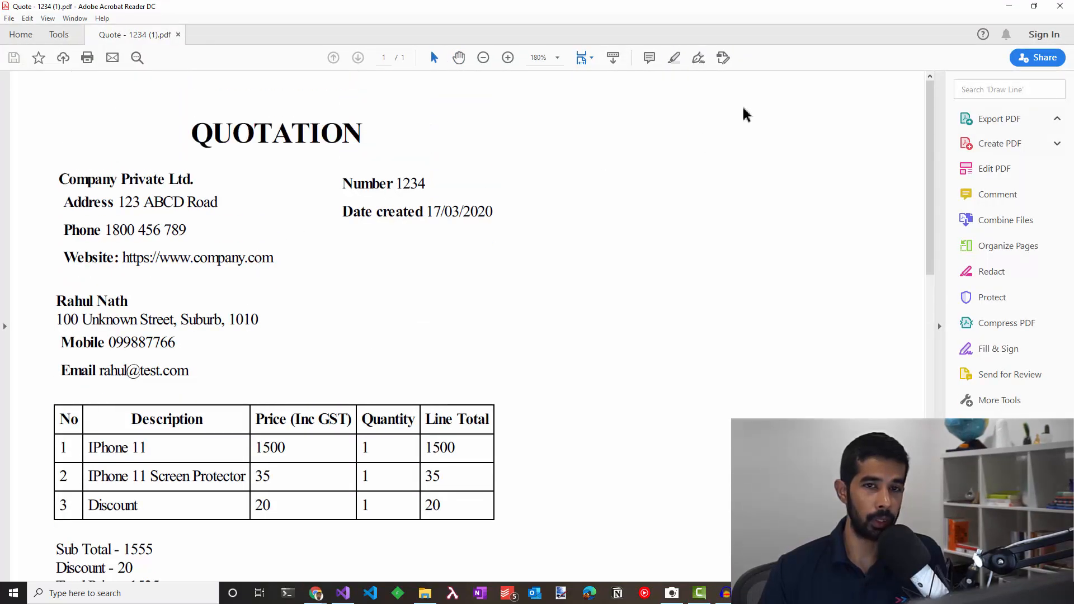
pyautogui.click(316, 593)
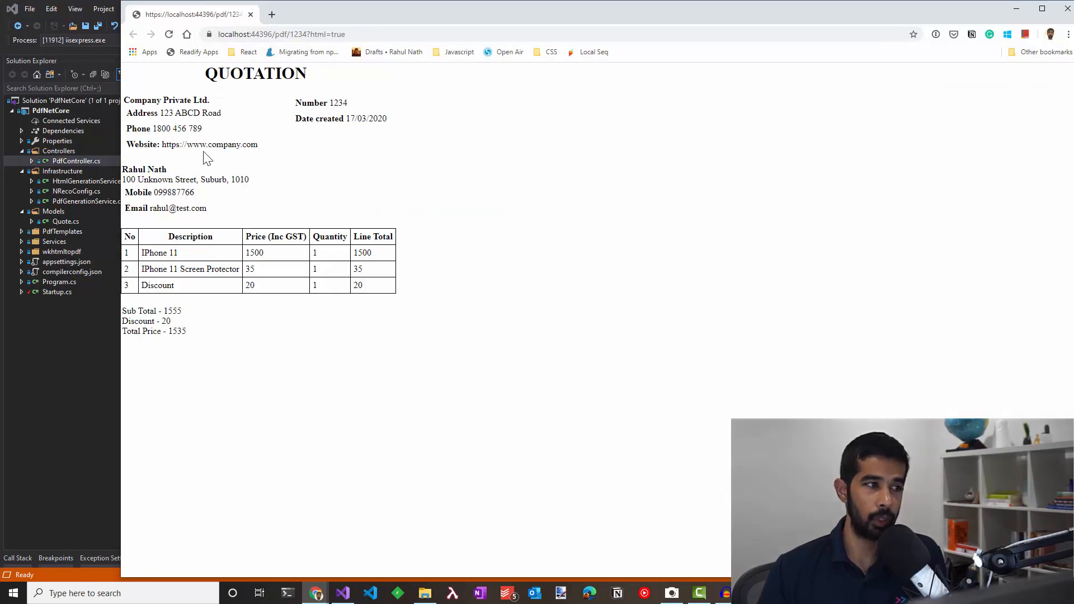
pyautogui.moveTo(169, 139)
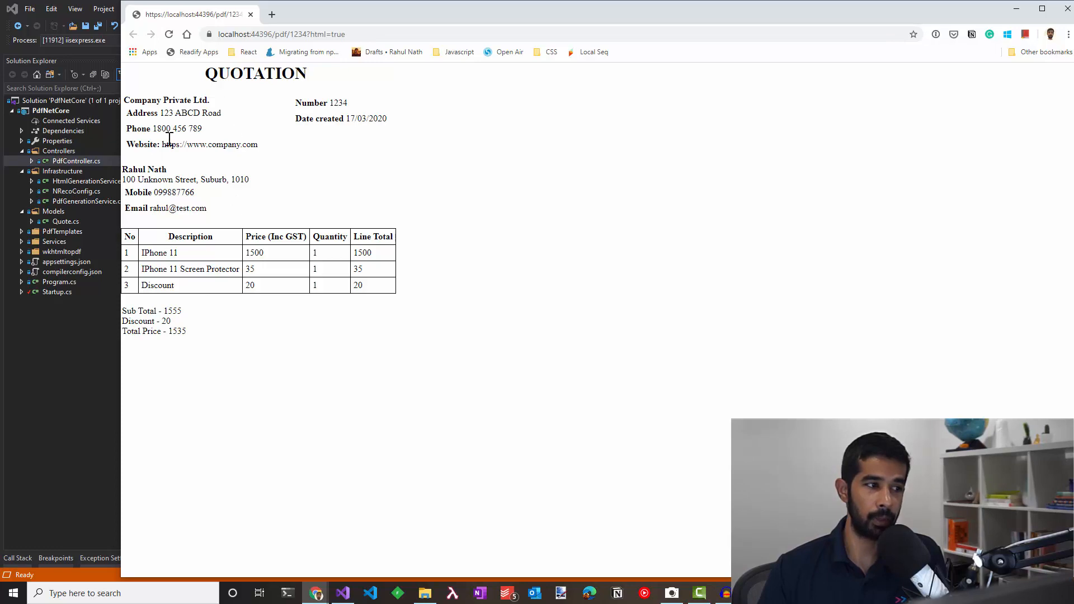
pyautogui.click(342, 593)
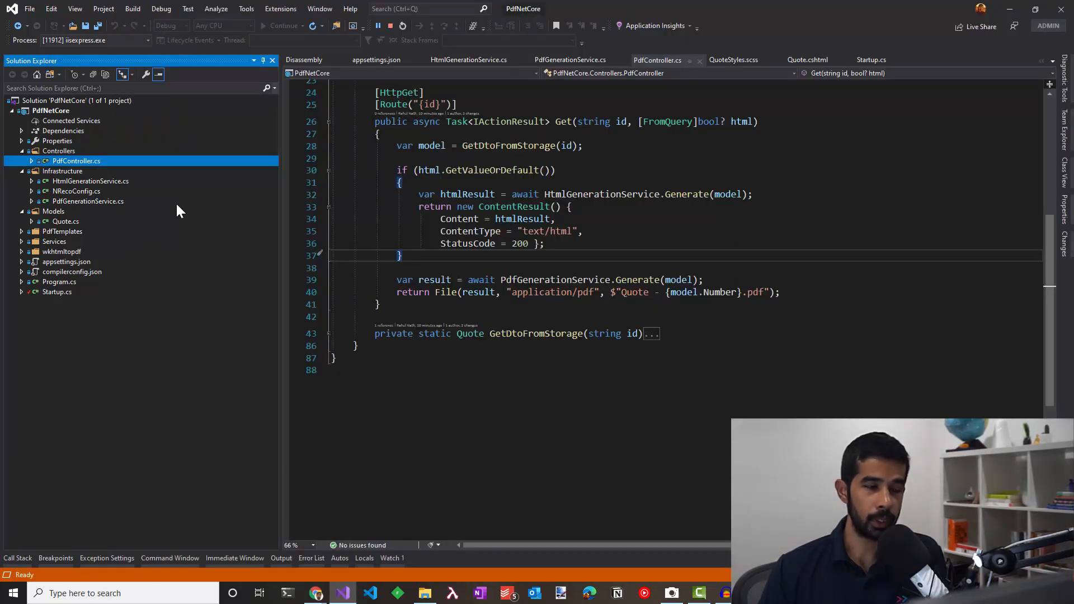
pyautogui.moveTo(390, 47)
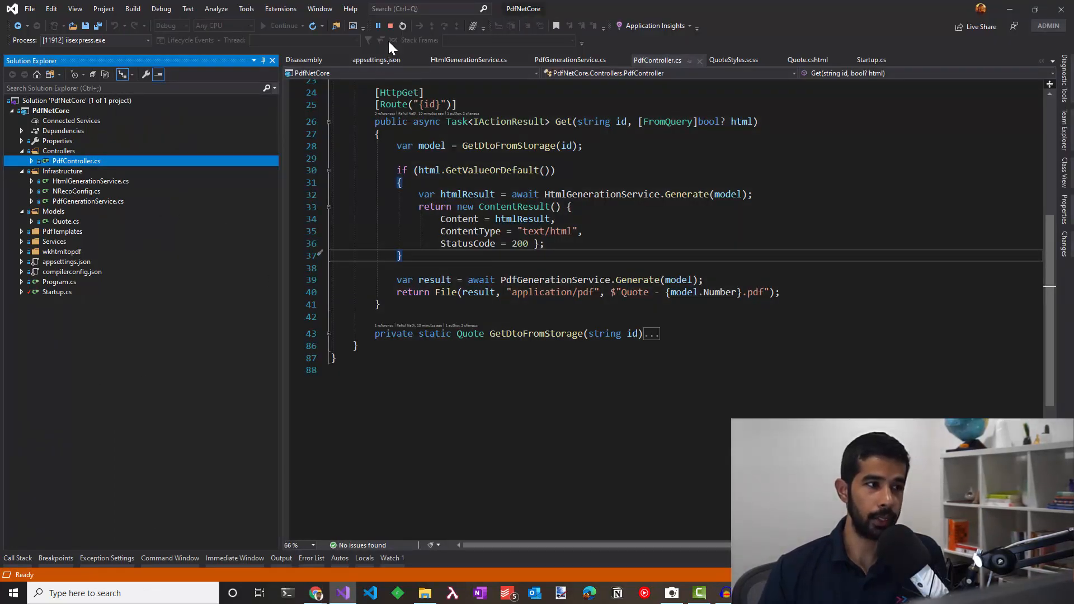
# Step: Stop debugging and select the bundled wkhtmltopdf.exe inside the wkhtmltopdf folder
pyautogui.click(392, 26)
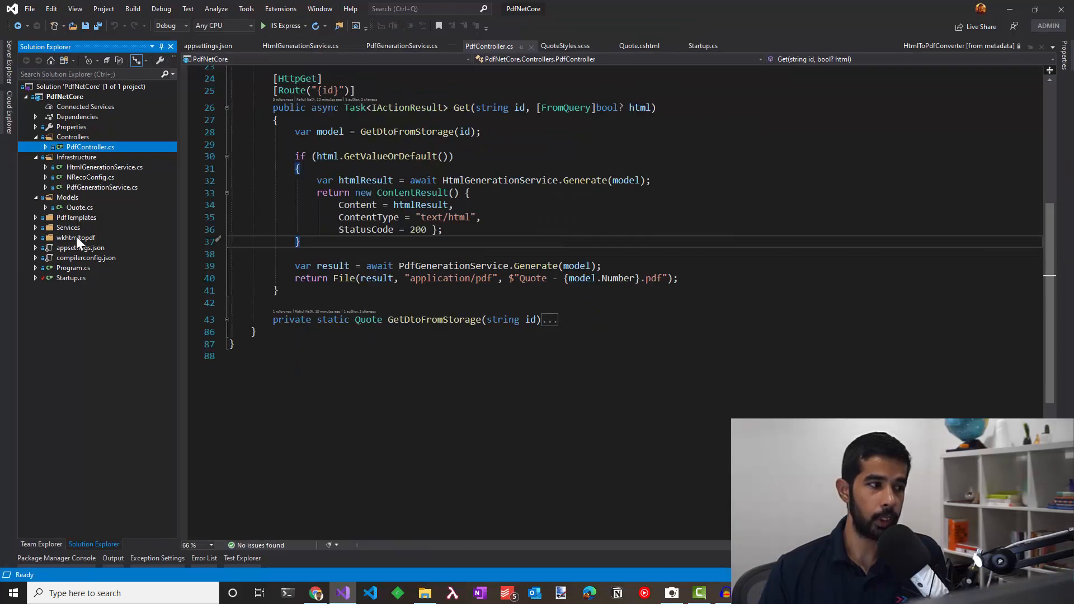
pyautogui.click(75, 237)
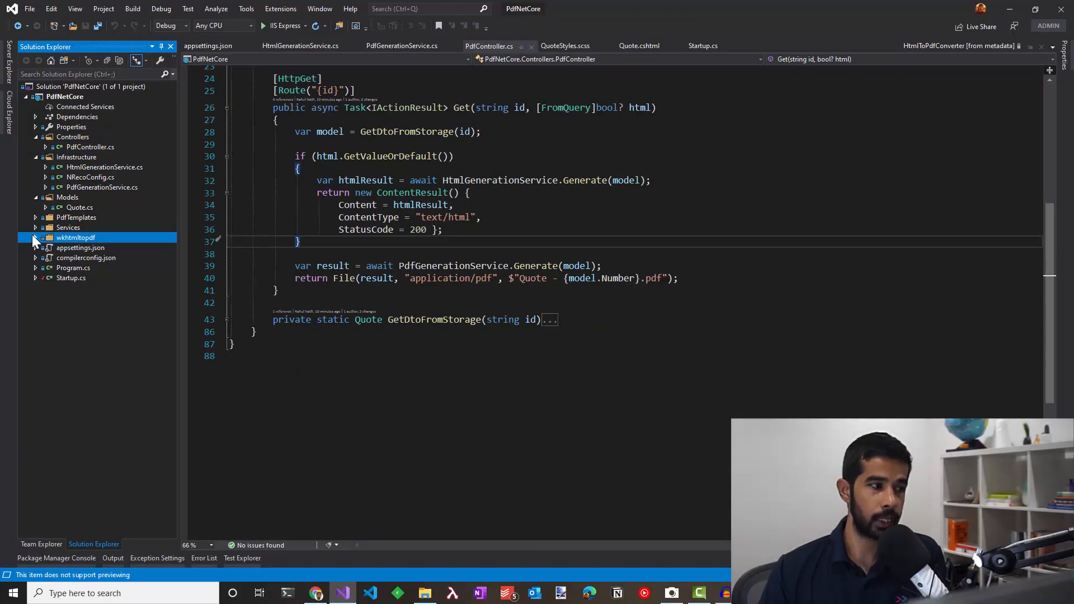
pyautogui.click(36, 237)
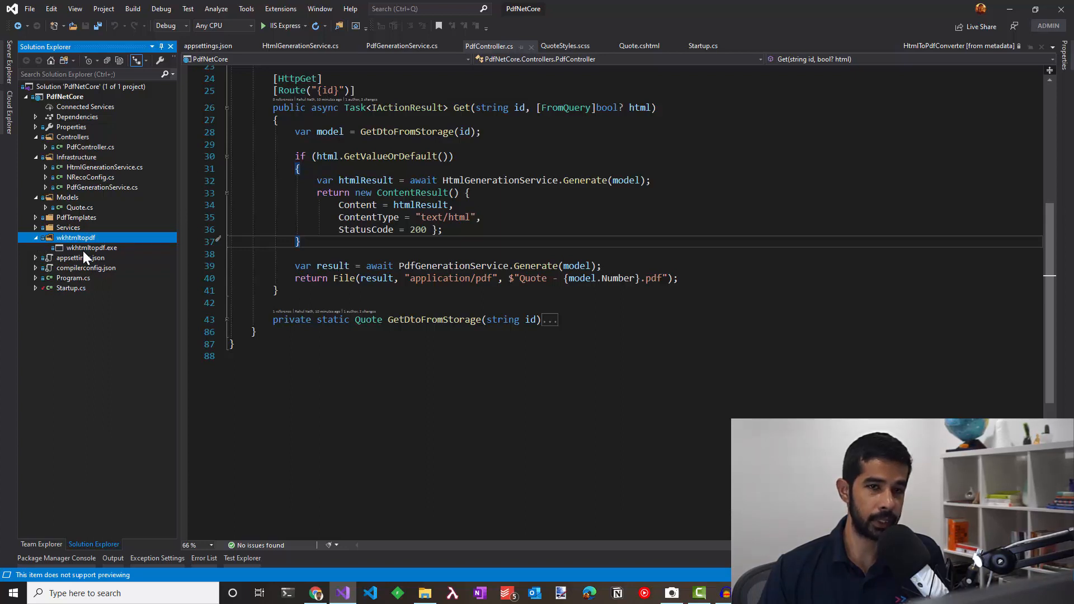
pyautogui.click(91, 247)
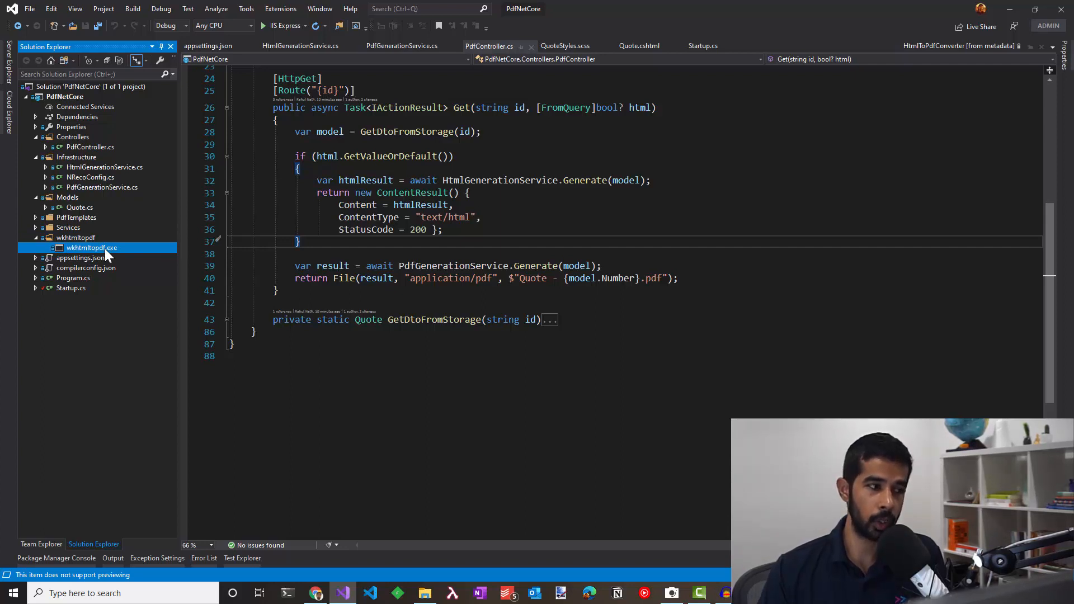
pyautogui.moveTo(99, 255)
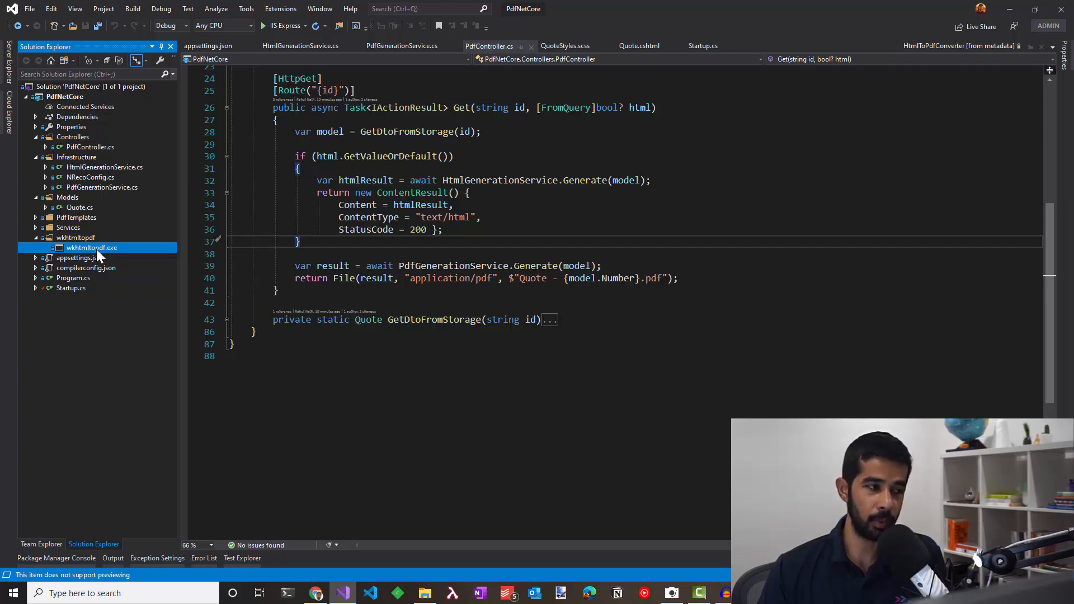
pyautogui.moveTo(291, 471)
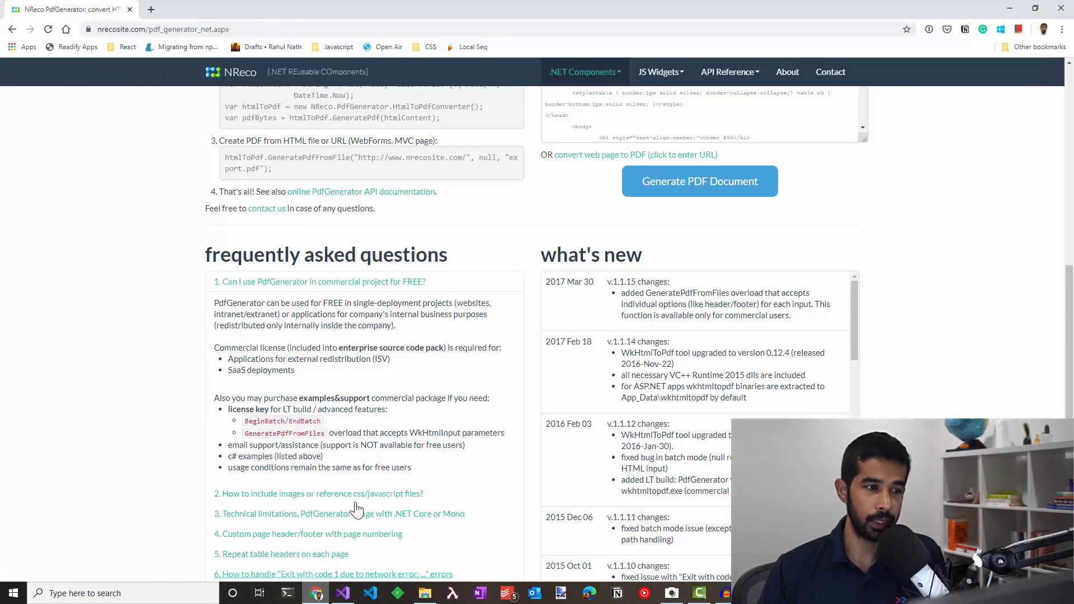
# Step: Review the wkhtmltopdf.org Downloads page listing stable 0.12.5 Windows, Linux and macOS builds, then return
pyautogui.scroll(3)
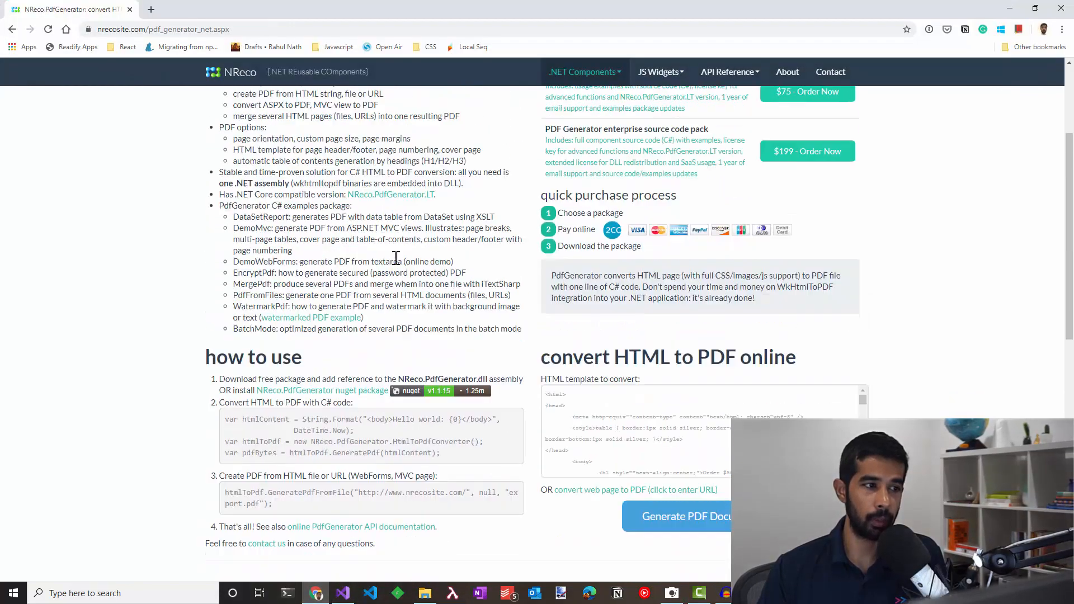
pyautogui.scroll(3)
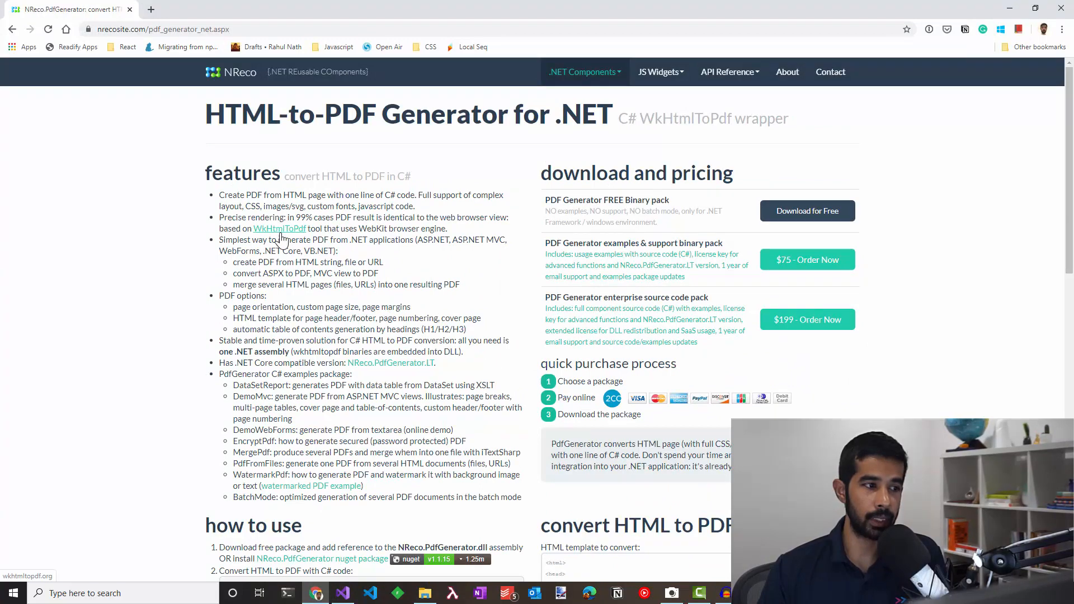
pyautogui.click(278, 228)
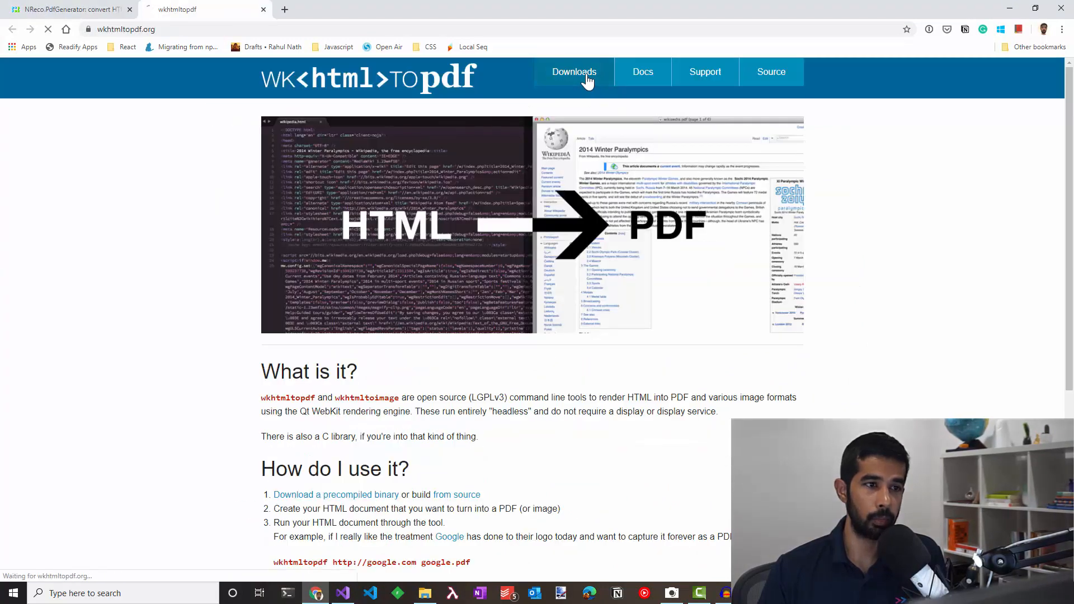
pyautogui.click(574, 72)
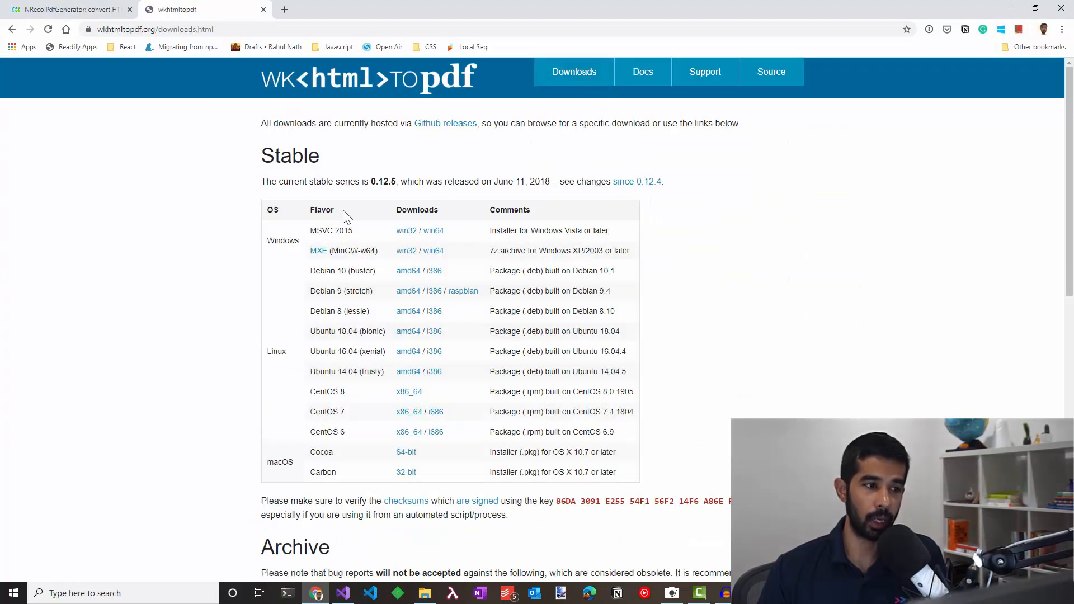
pyautogui.moveTo(82, 17)
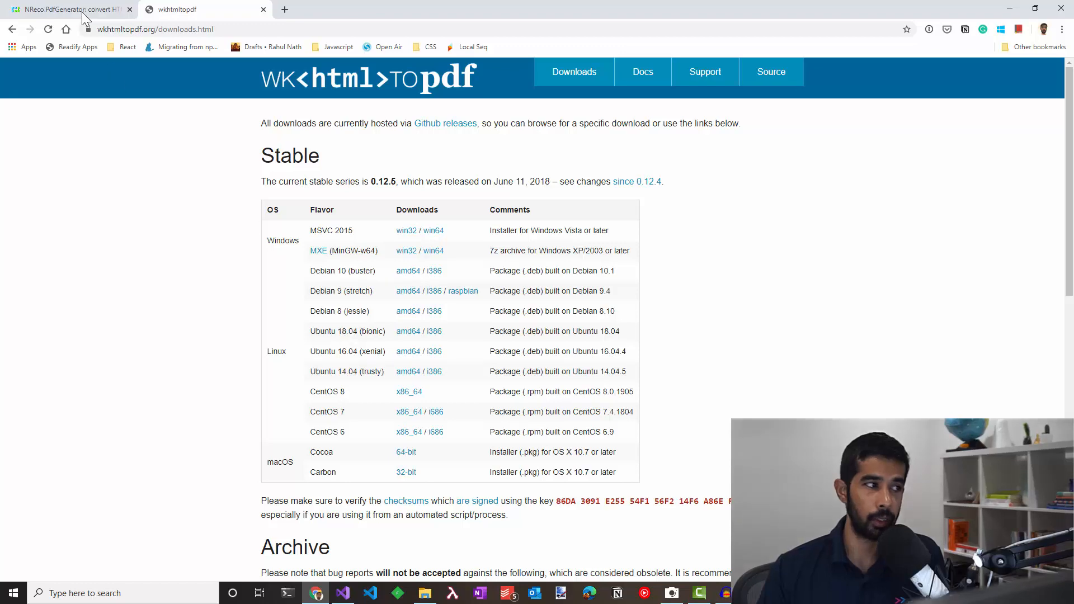
pyautogui.click(369, 593)
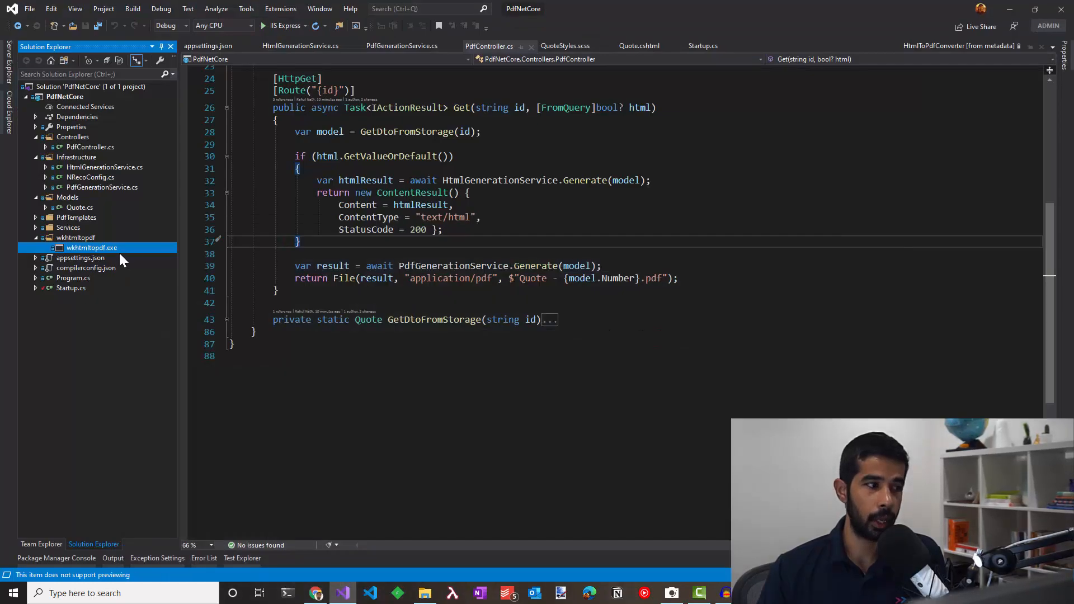
# Step: Confirm wkhtmltopdf.exe uses Copy if newer, then reach the project folder in File Explorer
pyautogui.click(91, 248)
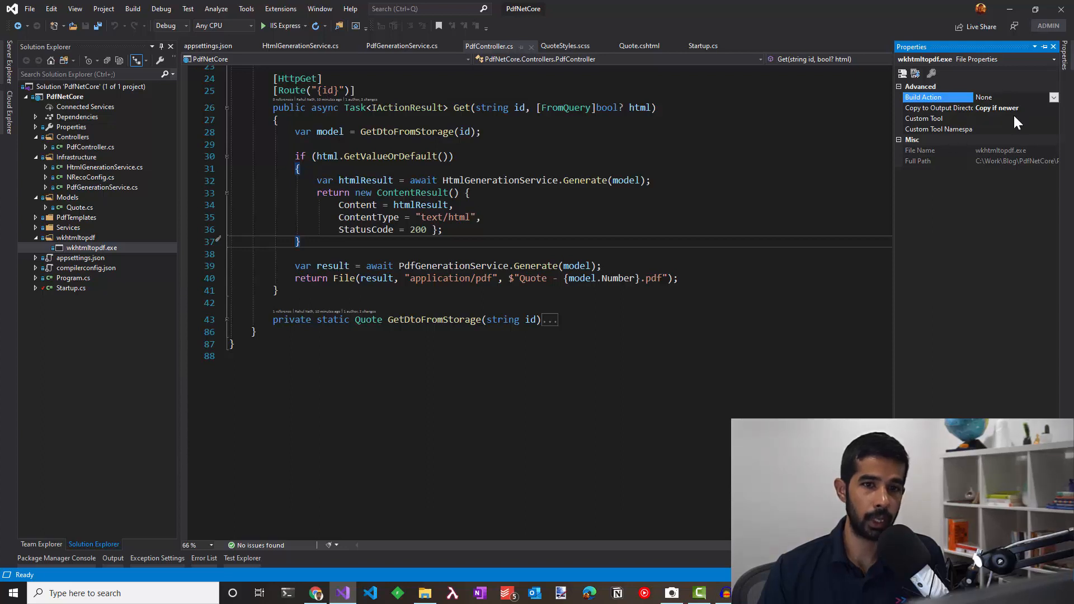
pyautogui.moveTo(191, 128)
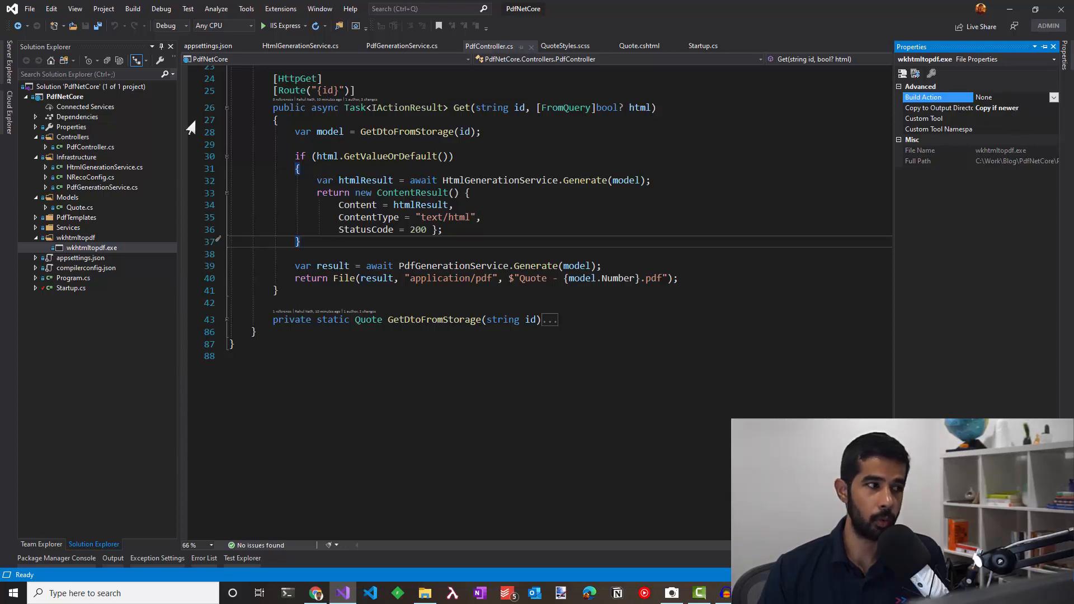
pyautogui.rightClick(65, 96)
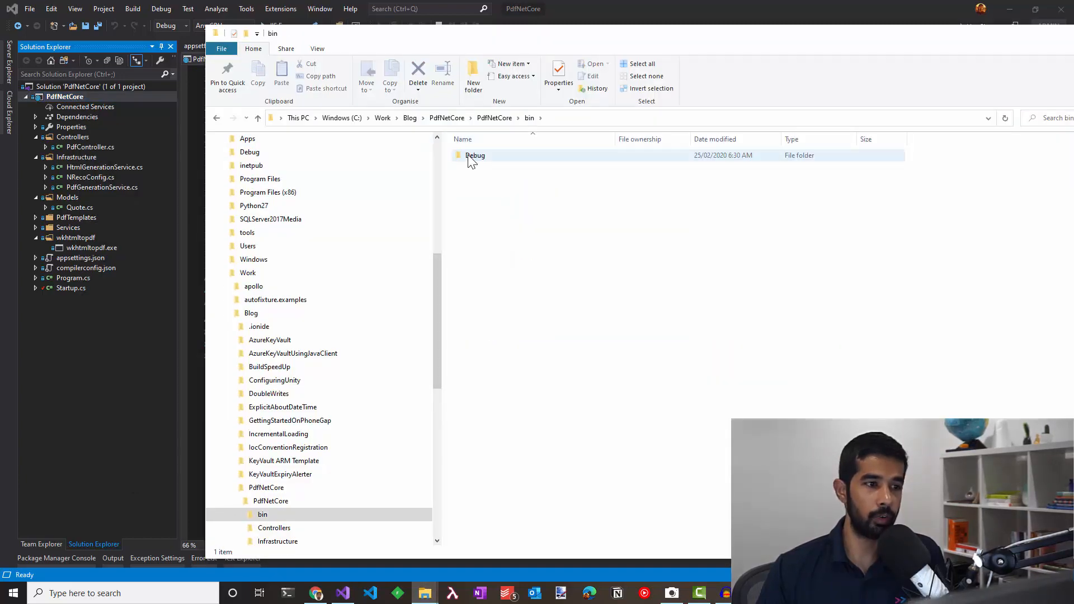
# Step: Verify wkhtmltopdf.exe exists in bin/Debug/netcoreapp3.0/wkhtmltopdf, then close the Explorer window
pyautogui.doubleClick(475, 155)
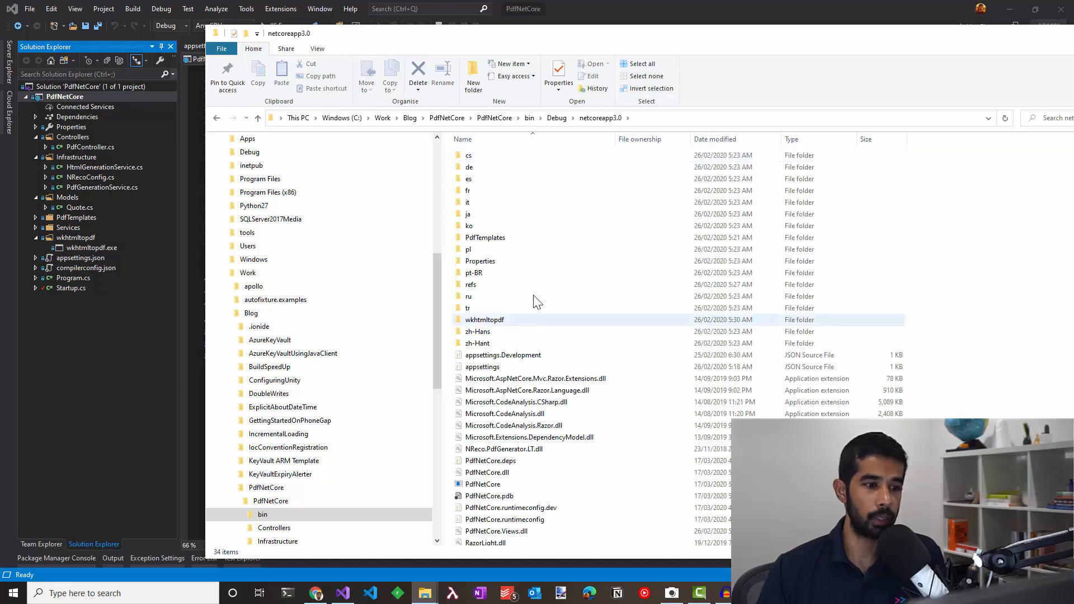
pyautogui.moveTo(488, 325)
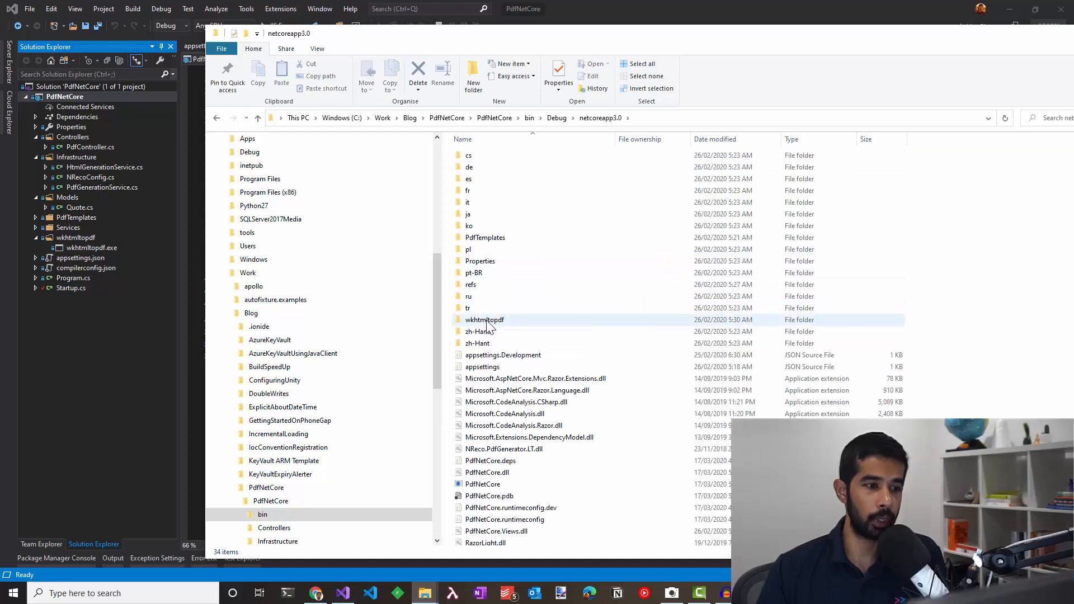
pyautogui.doubleClick(485, 320)
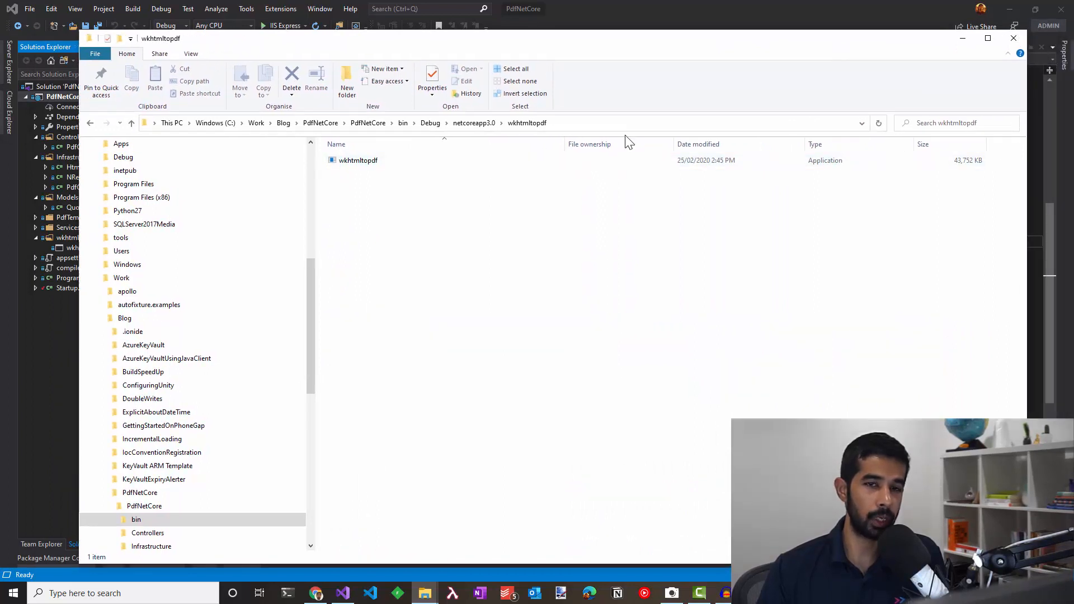
pyautogui.moveTo(528, 123)
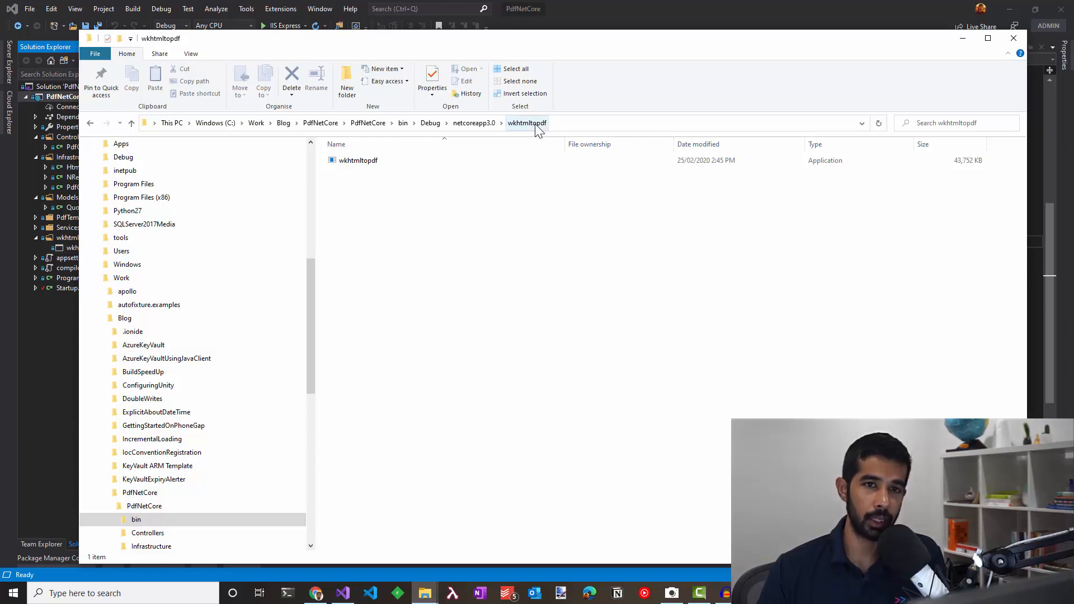
pyautogui.moveTo(918, 68)
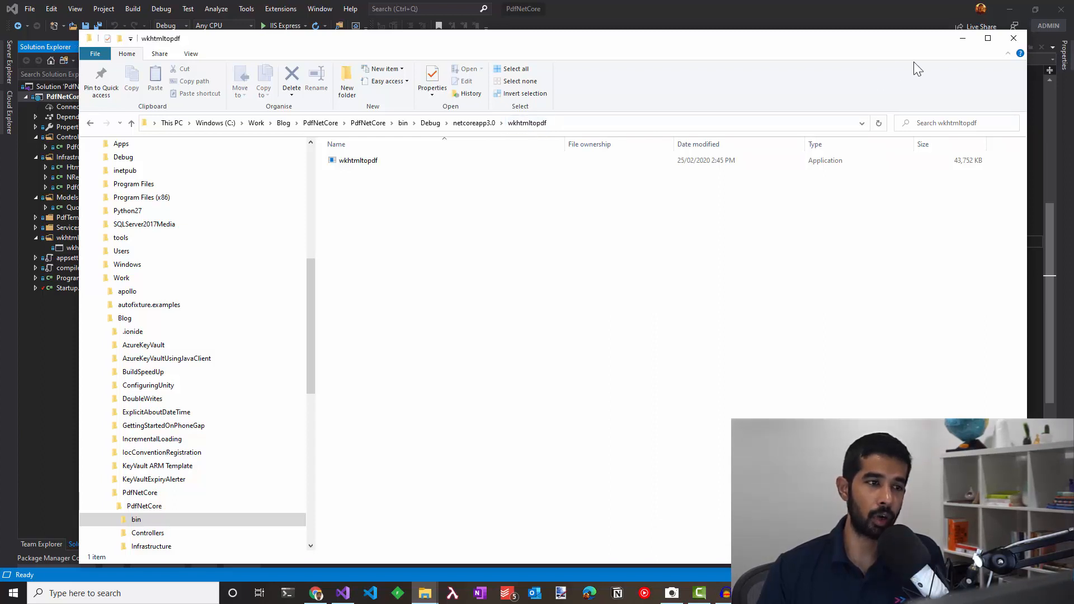
pyautogui.click(1014, 38)
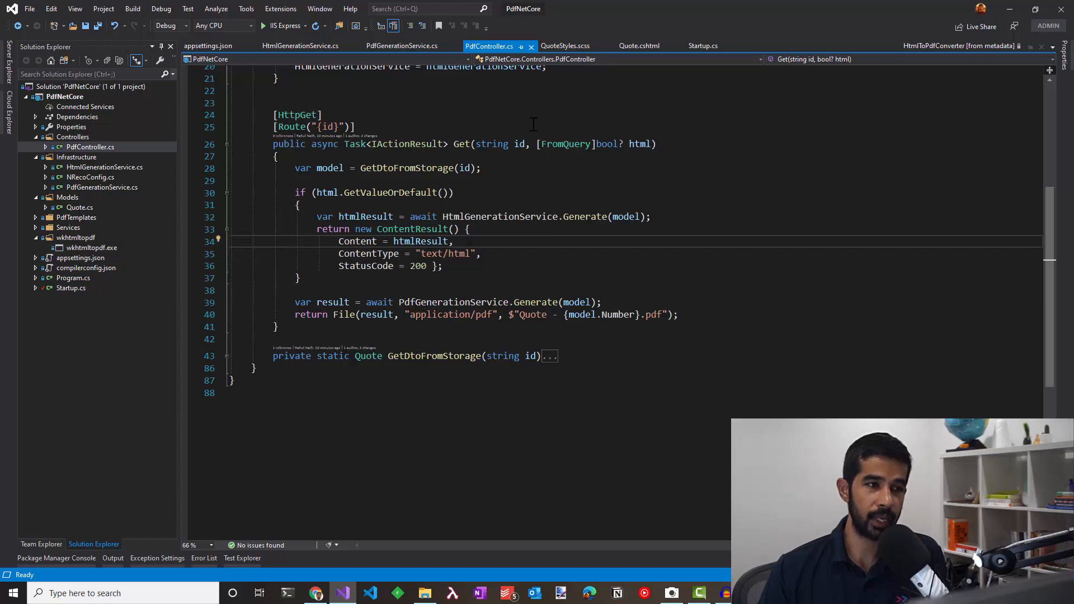
# Step: Start the web app under IIS Express debugging and review the Quote.cshtml template
pyautogui.click(703, 46)
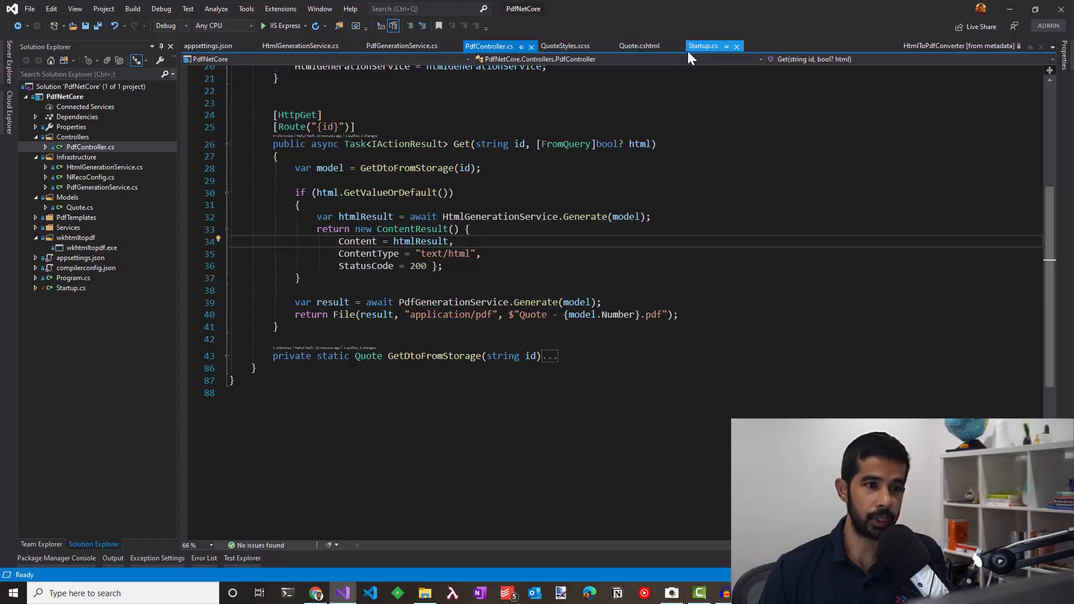
pyautogui.click(703, 46)
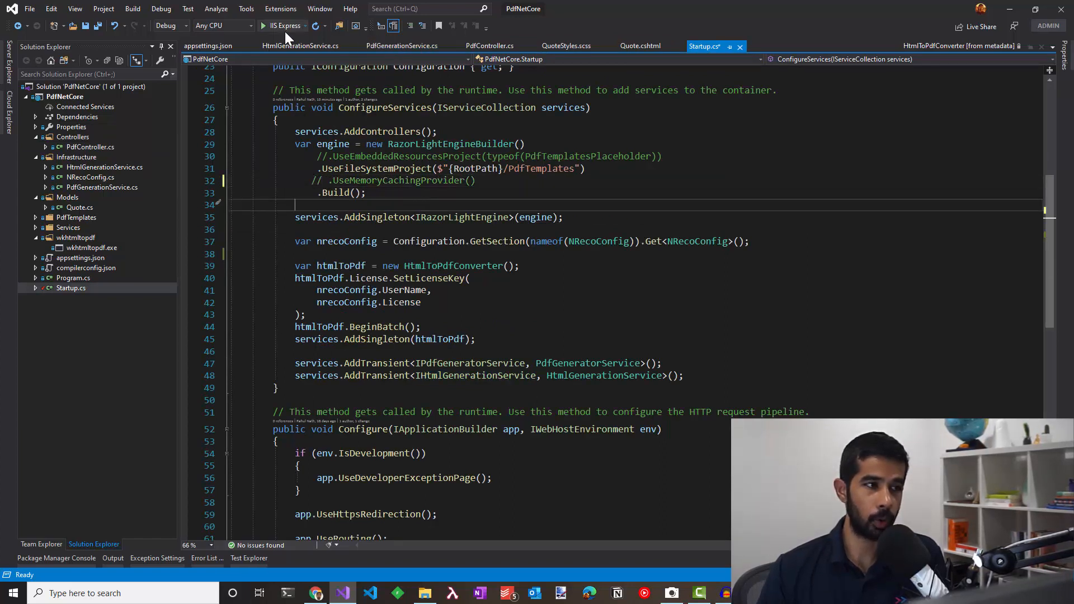
pyautogui.click(263, 26)
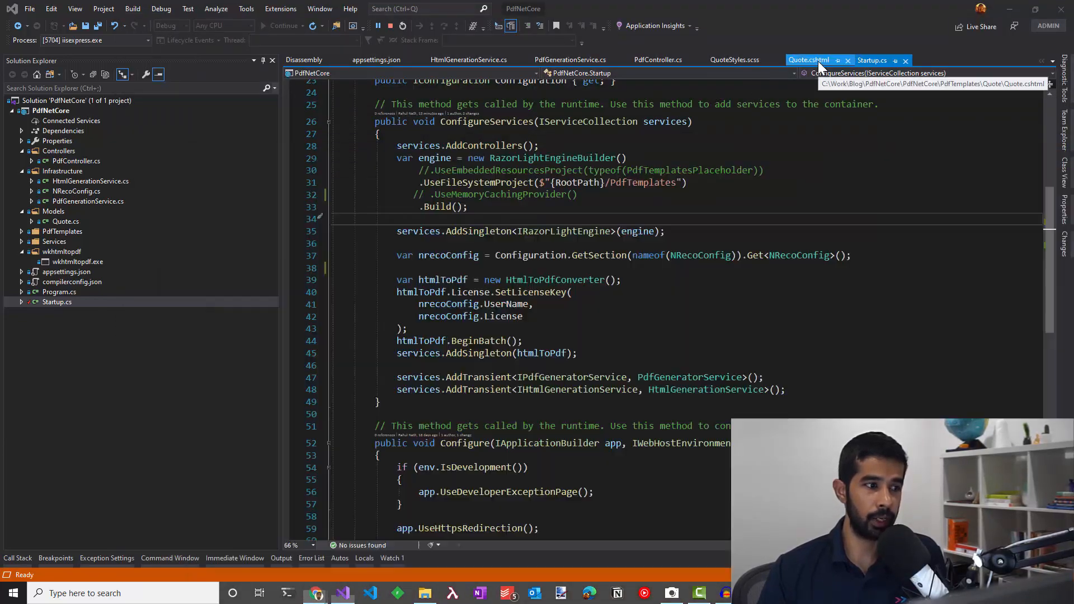
pyautogui.click(808, 61)
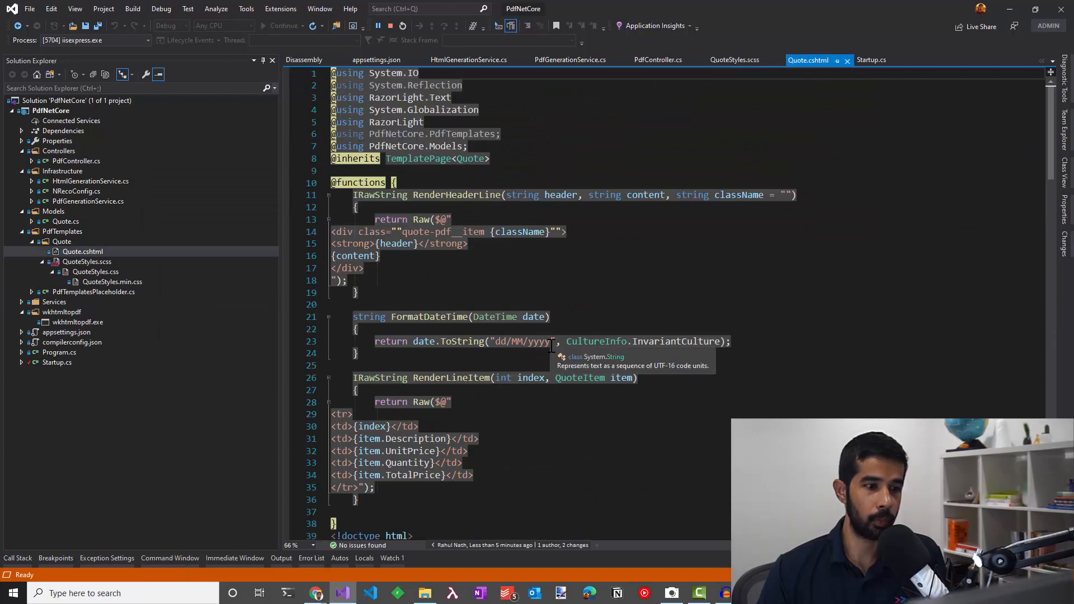
pyautogui.scroll(-3)
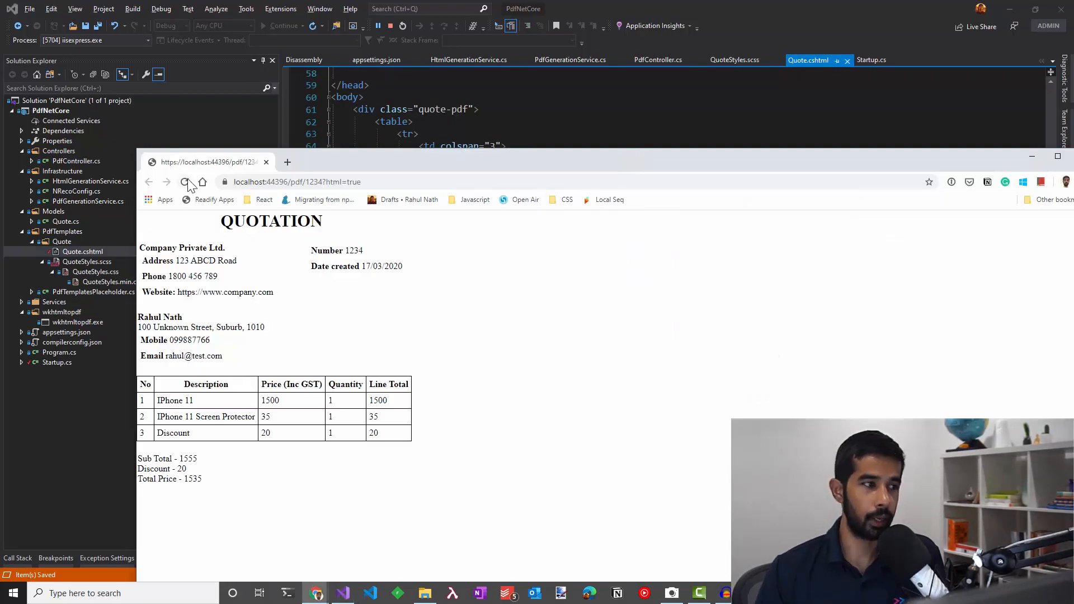
# Step: Reload localhost:44396/pdf/1234?html=true to show the Quotation heading and line items
pyautogui.click(183, 181)
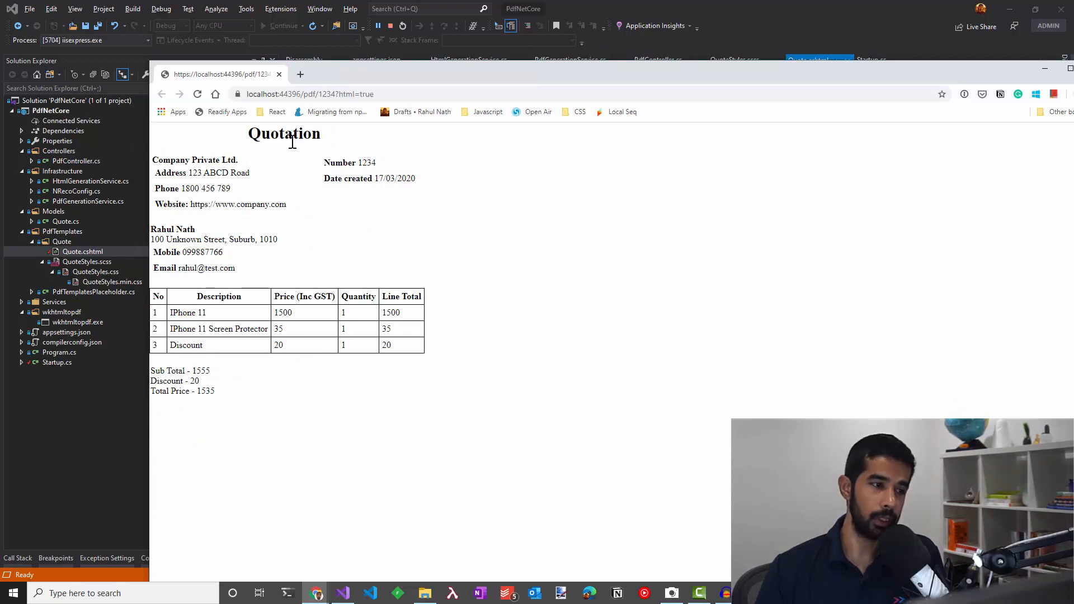
pyautogui.moveTo(248, 291)
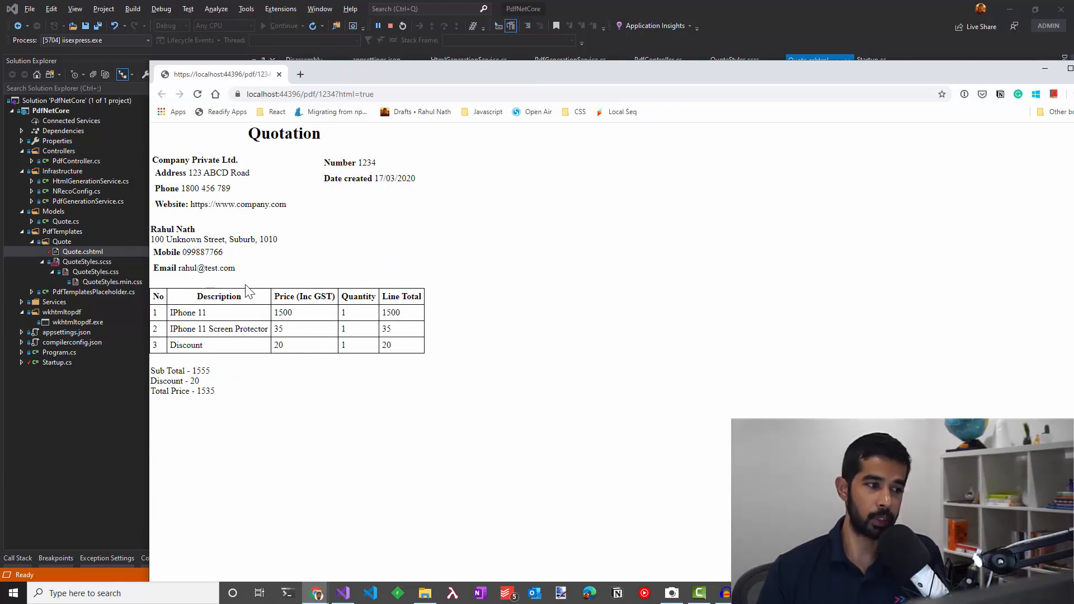
pyautogui.moveTo(267, 388)
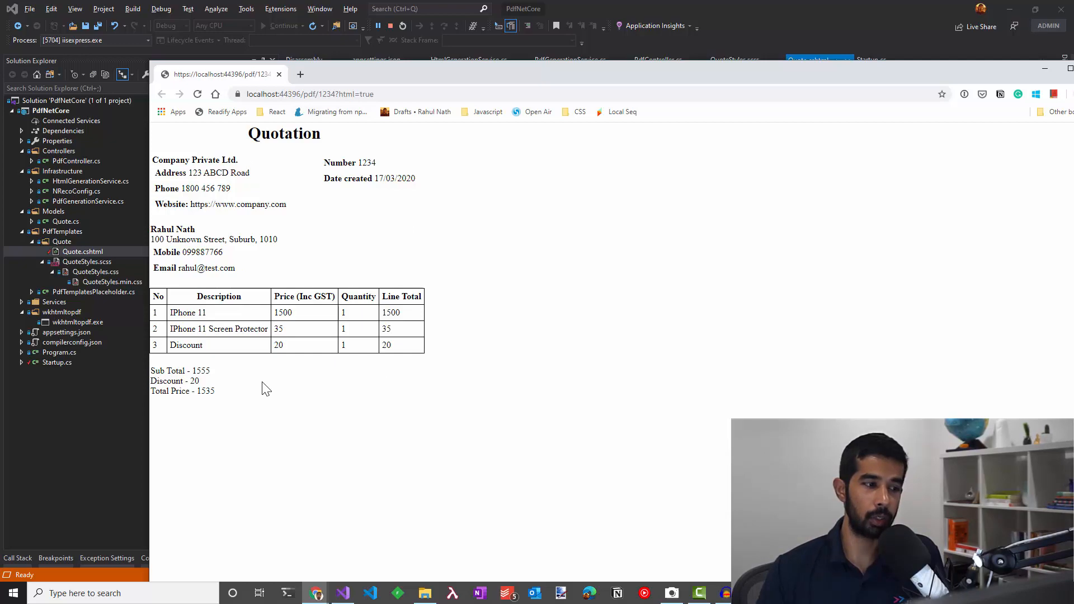
pyautogui.moveTo(518, 75)
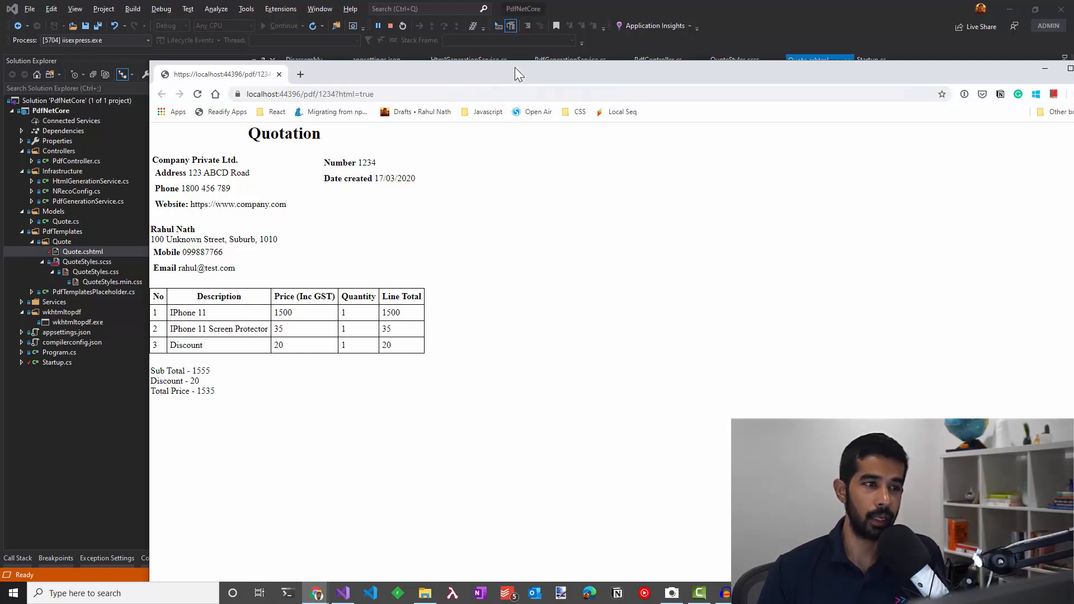
pyautogui.click(808, 59)
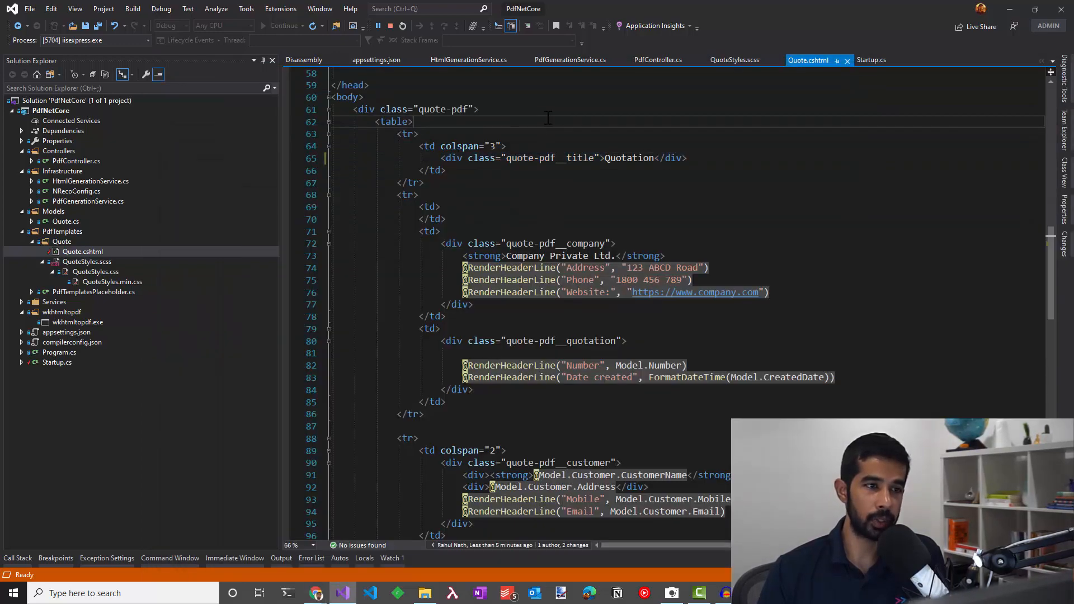
# Step: Show PdfGenerationService.cs with its Generate method using HtmlToPdfConverter
pyautogui.click(570, 59)
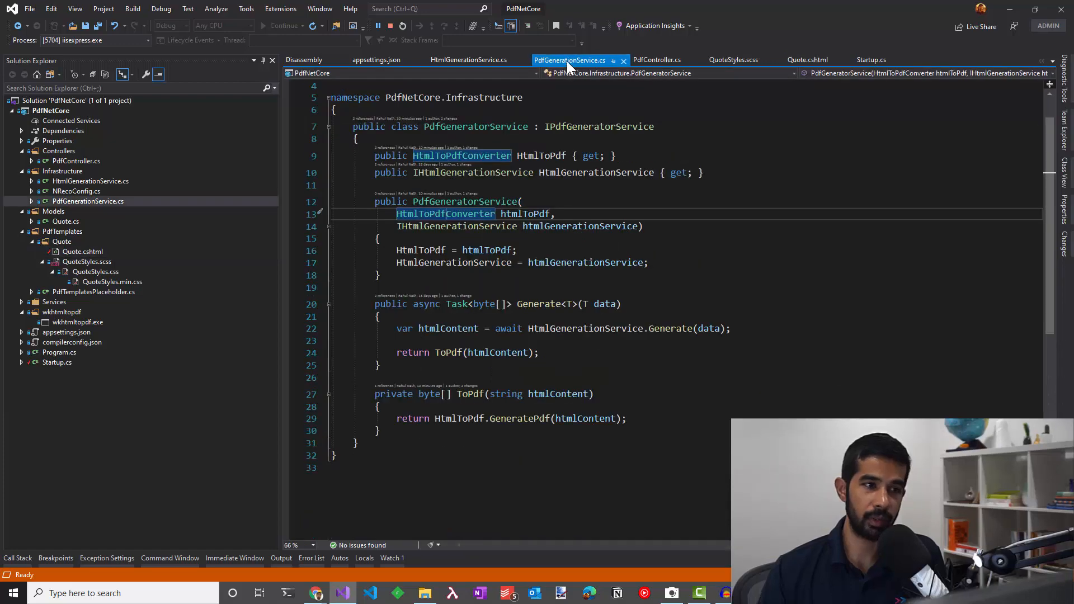
pyautogui.moveTo(578, 226)
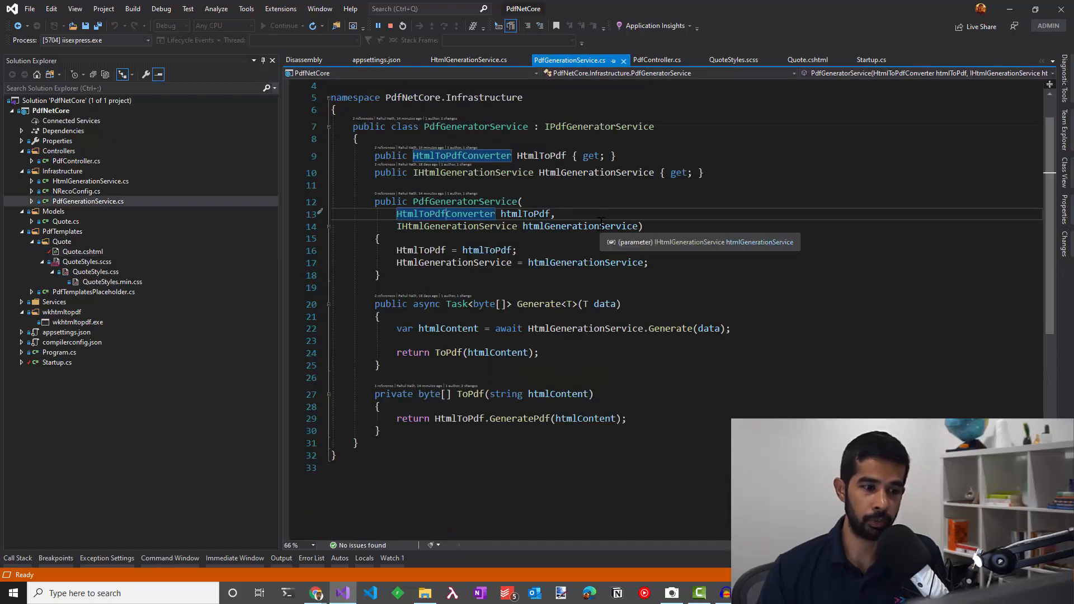
pyautogui.moveTo(137, 291)
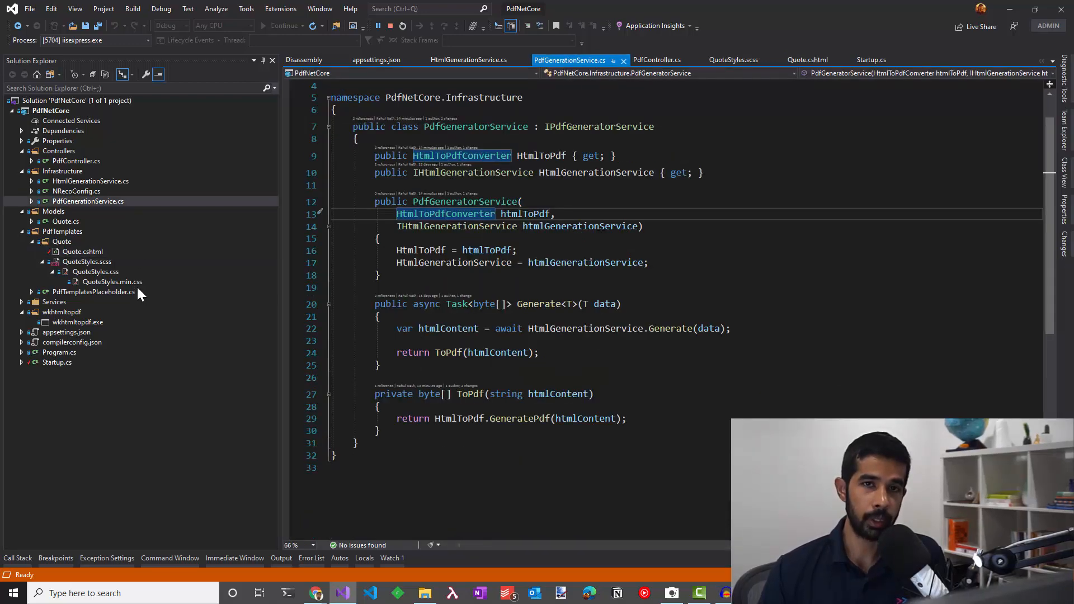